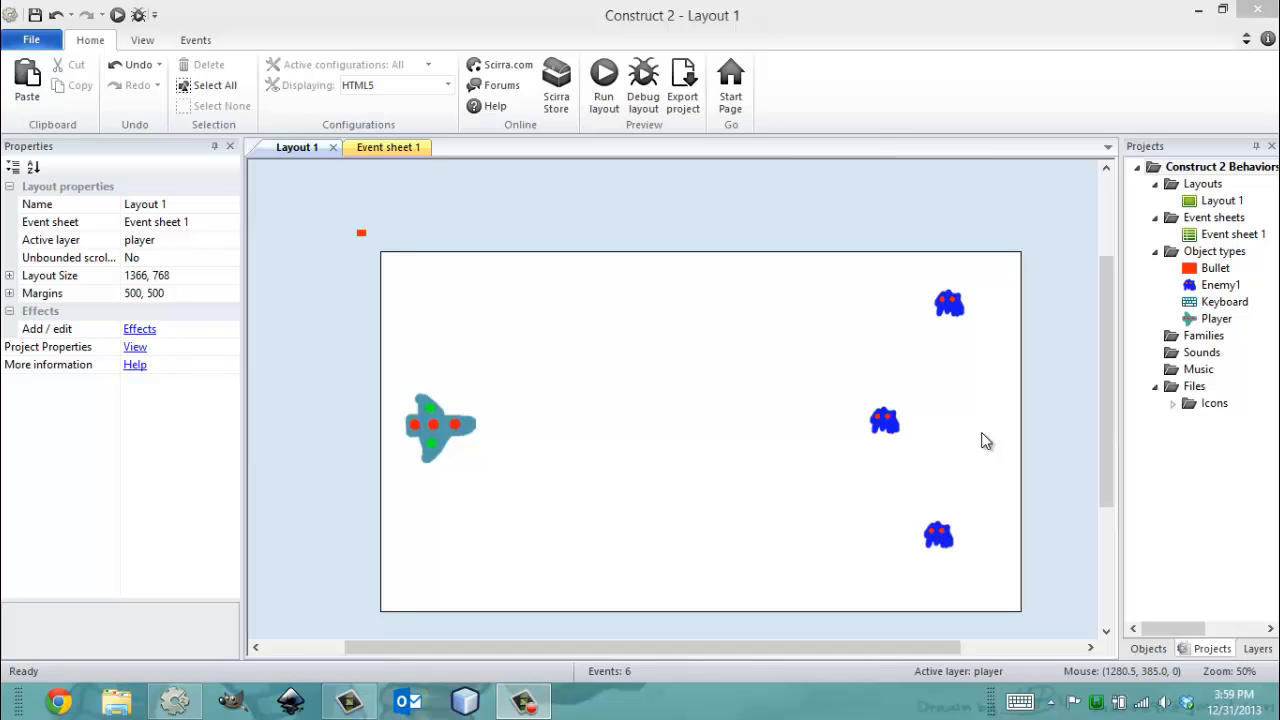
pyautogui.moveTo(1247, 301)
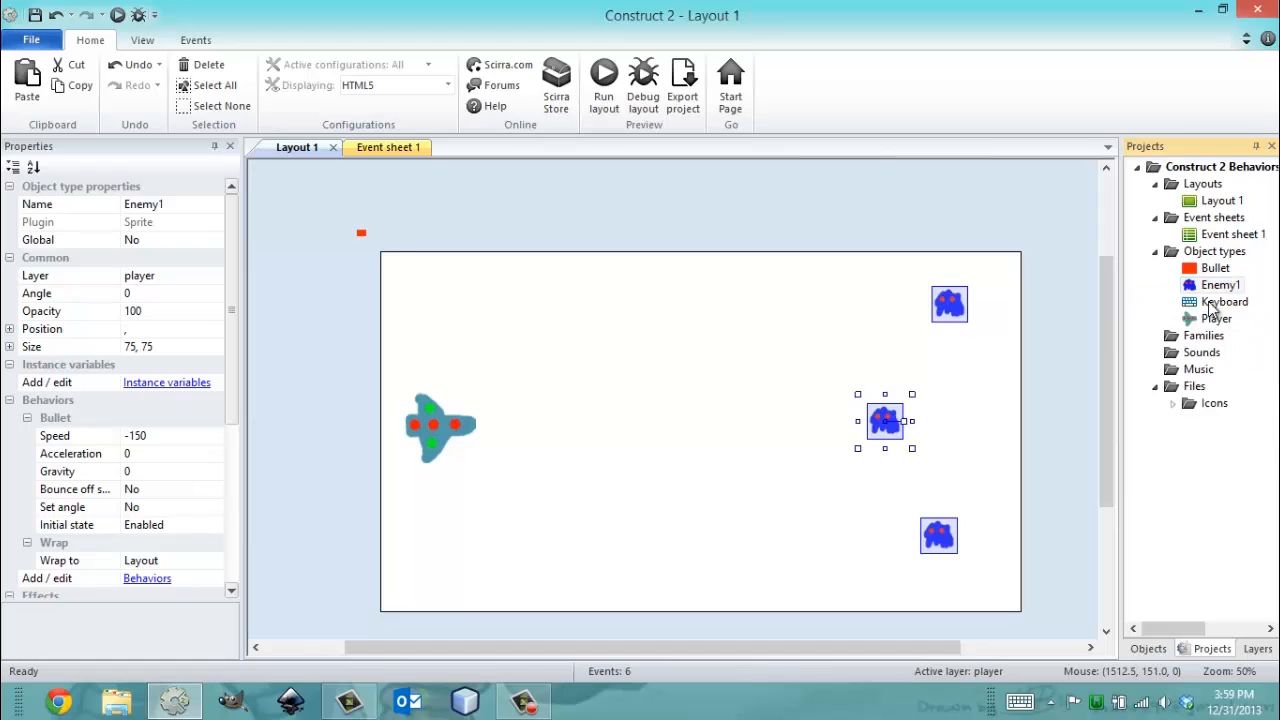
# Step: Clone the Enemy1 sprite from the Projects bar to create Enemy2
pyautogui.rightClick(1220, 300)
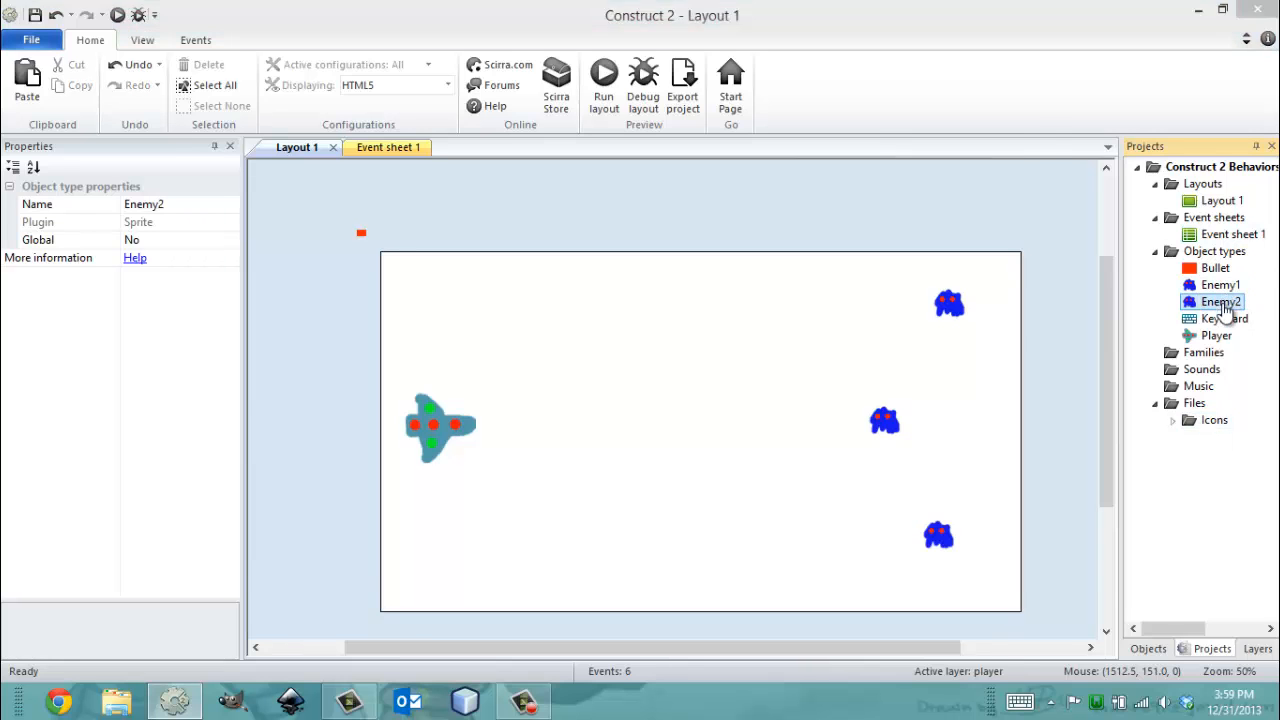
# Step: Fill Enemy2's body with purple in the image editor, then close the editor
pyautogui.doubleClick(1220, 301)
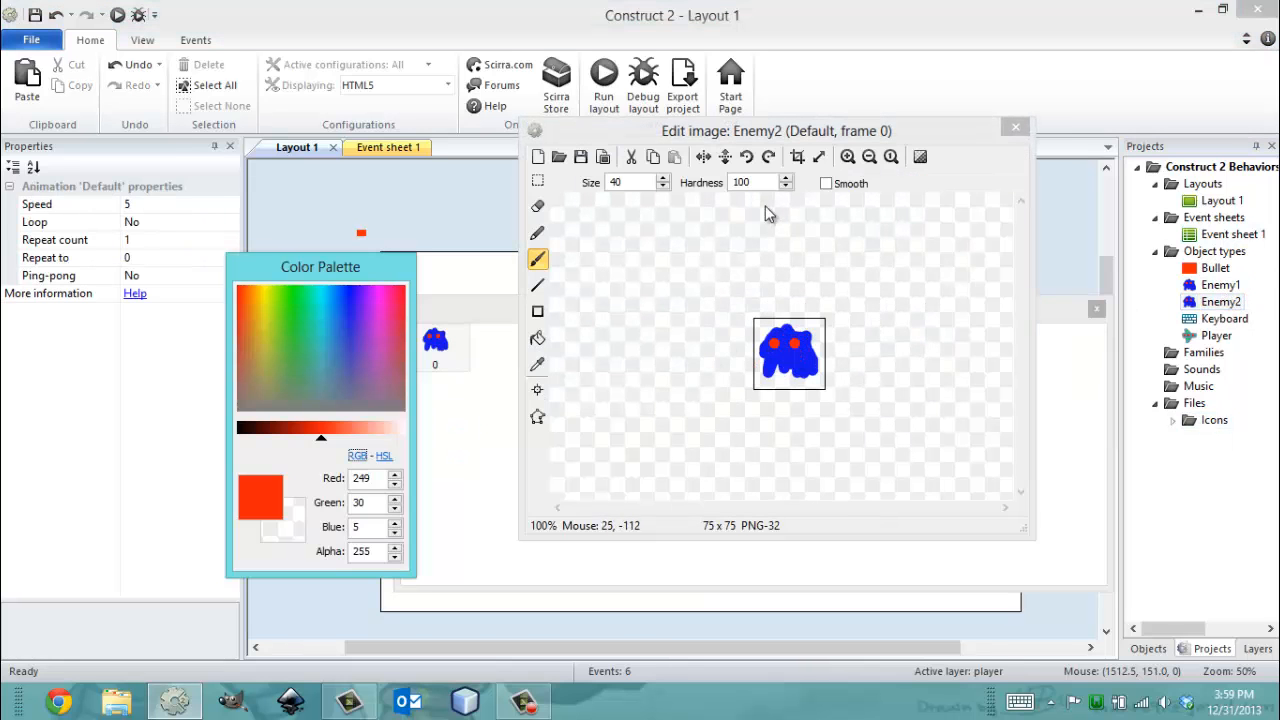
pyautogui.click(537, 337)
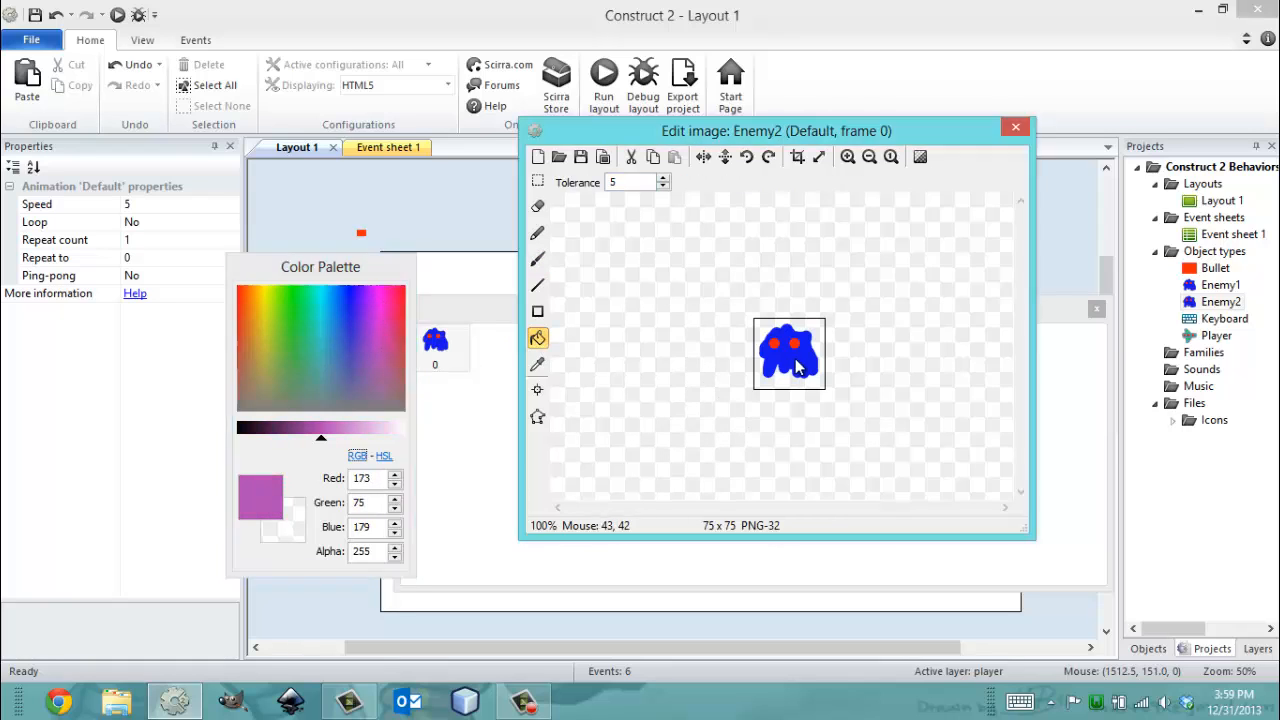
pyautogui.click(789, 353)
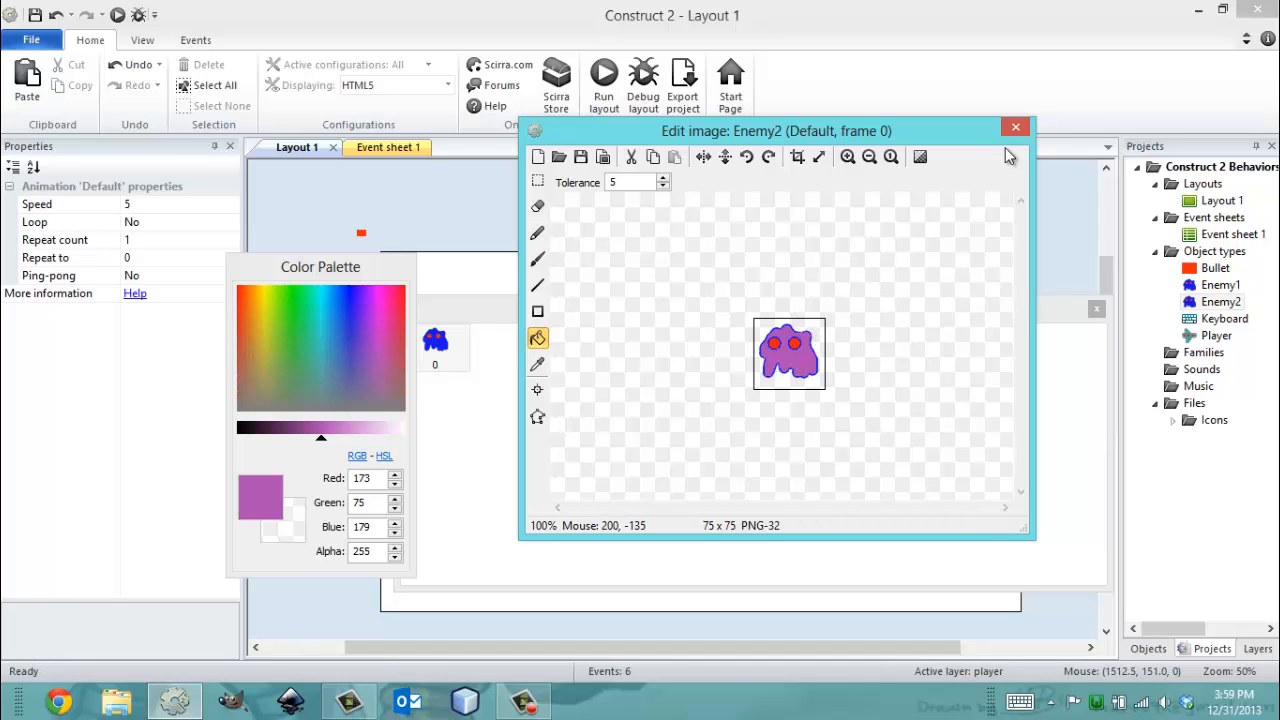
pyautogui.click(1015, 127)
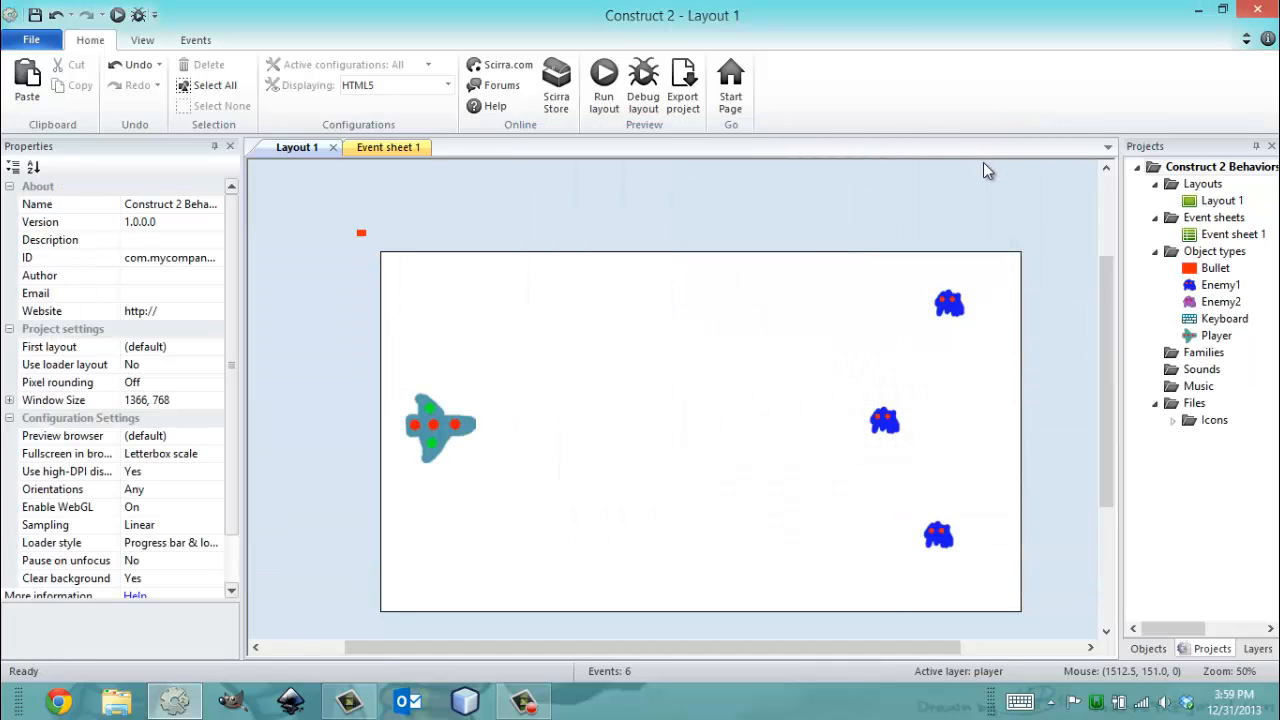
# Step: Place a purple Enemy2 instance right of the middle blue enemy
pyautogui.click(1220, 302)
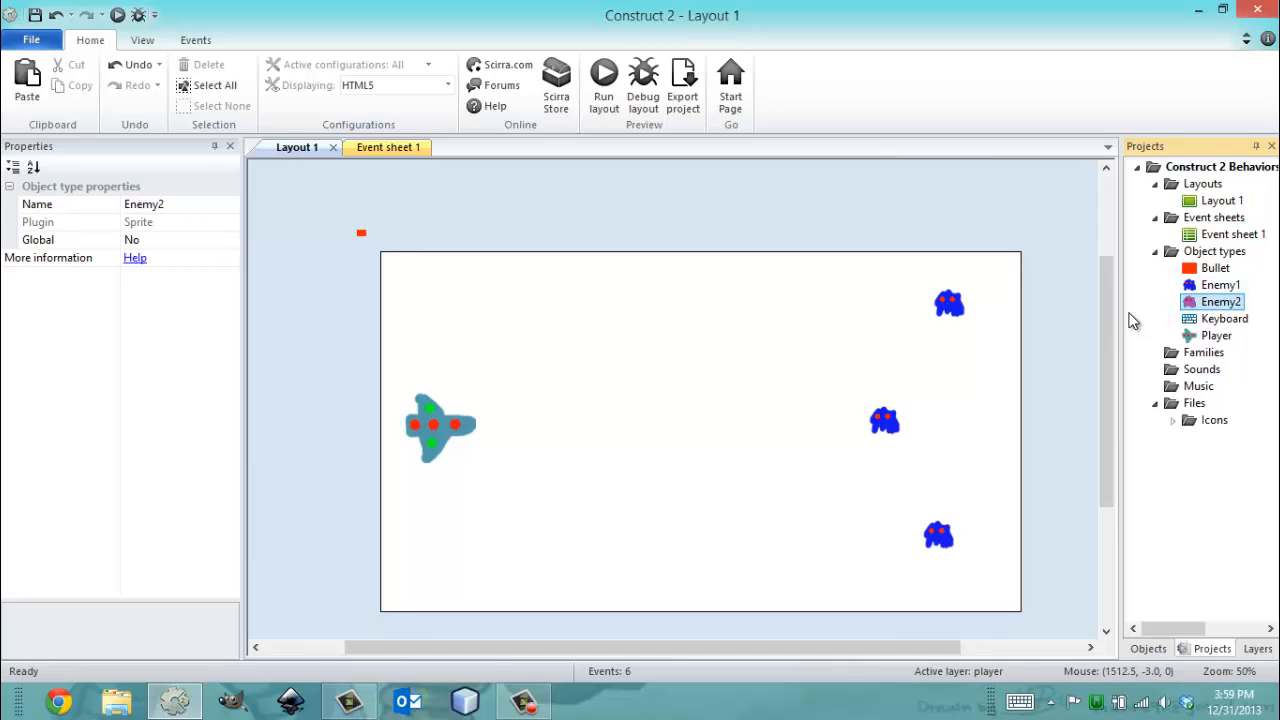
pyautogui.moveTo(1072, 372)
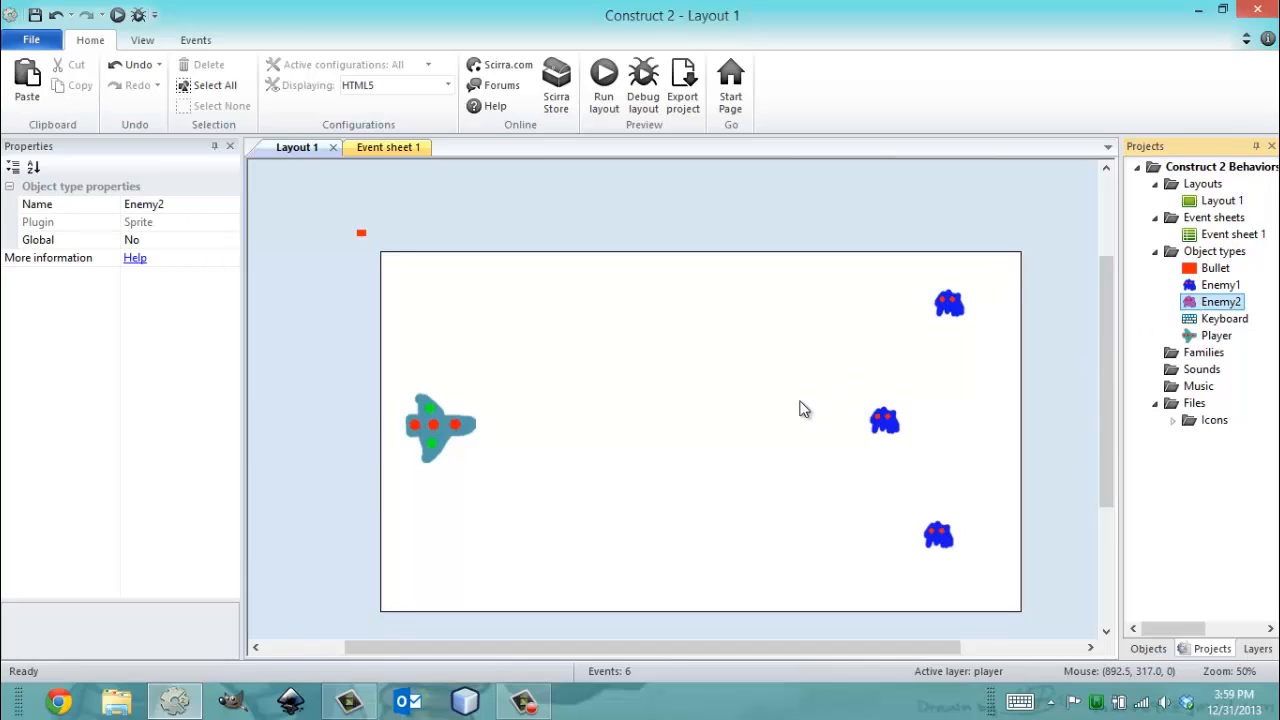
pyautogui.click(800, 400)
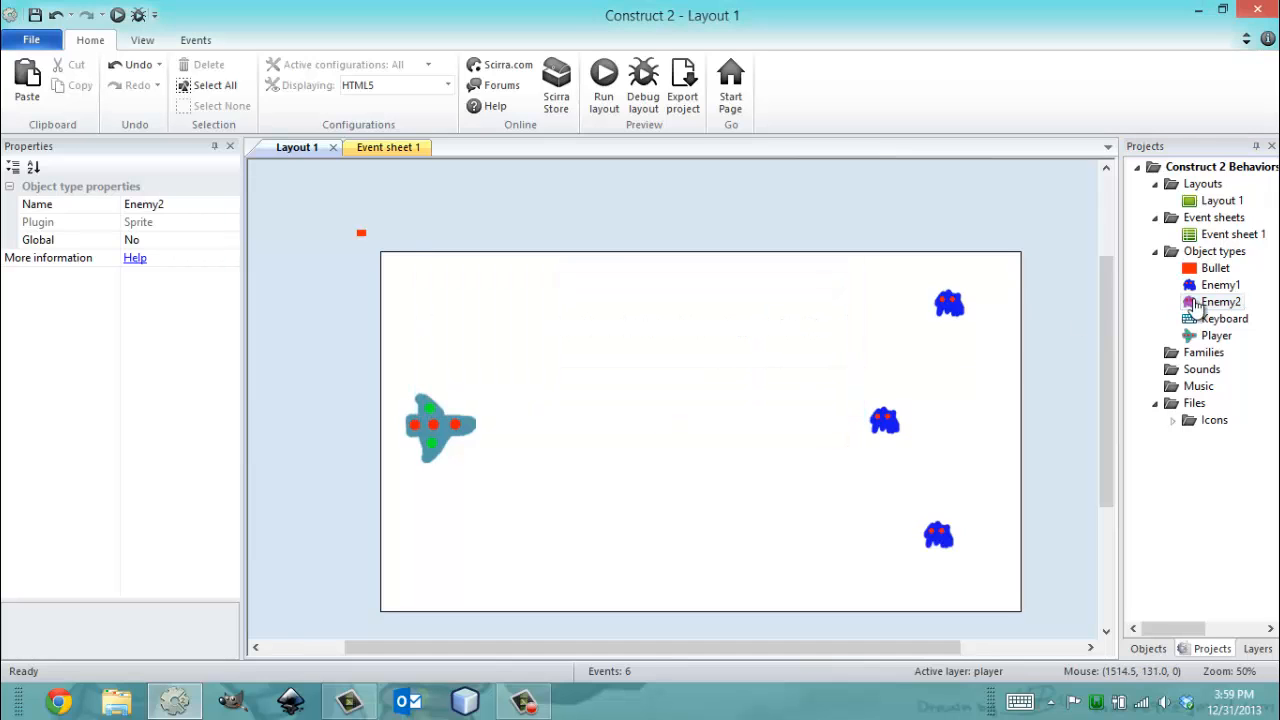
pyautogui.click(1220, 302)
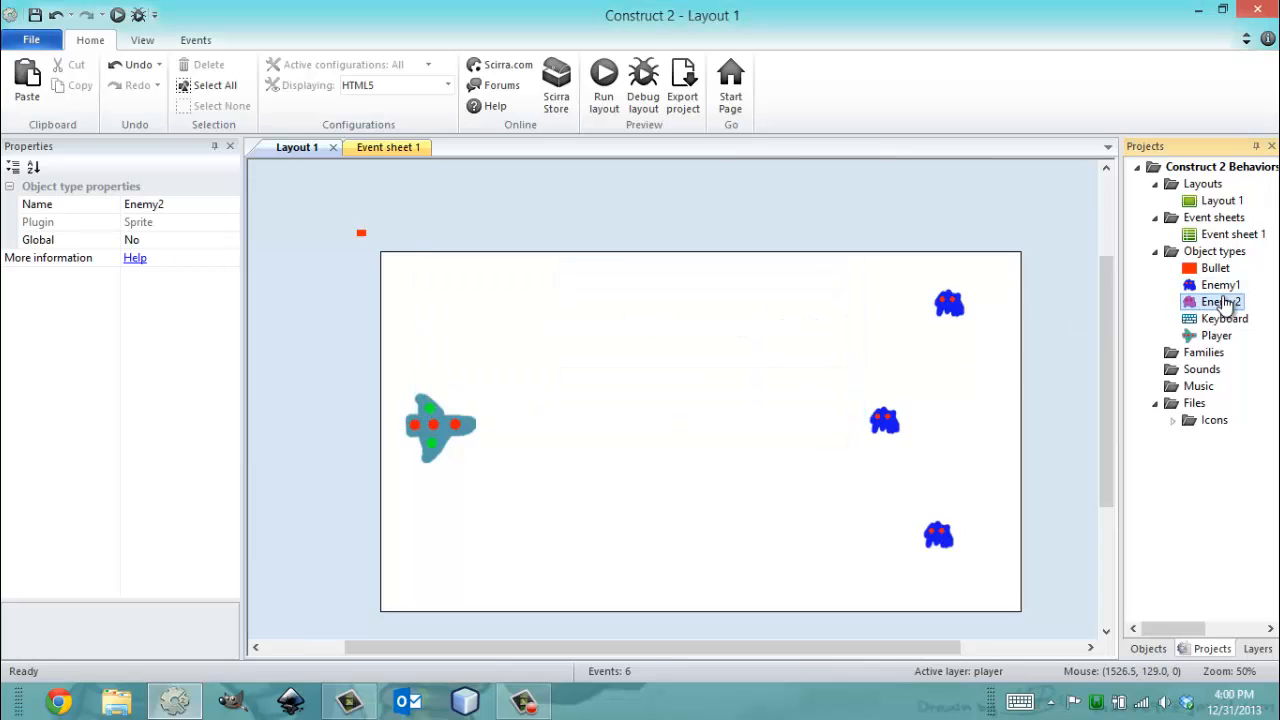
pyautogui.click(945, 363)
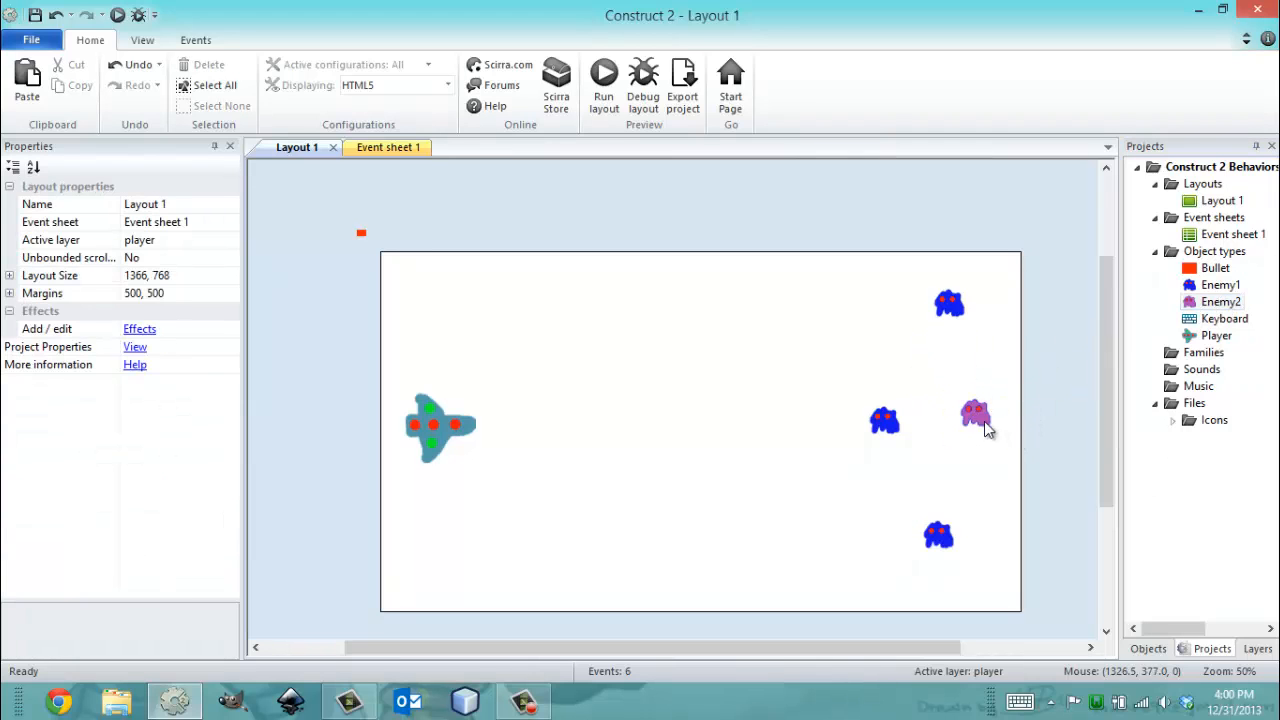
pyautogui.click(978, 413)
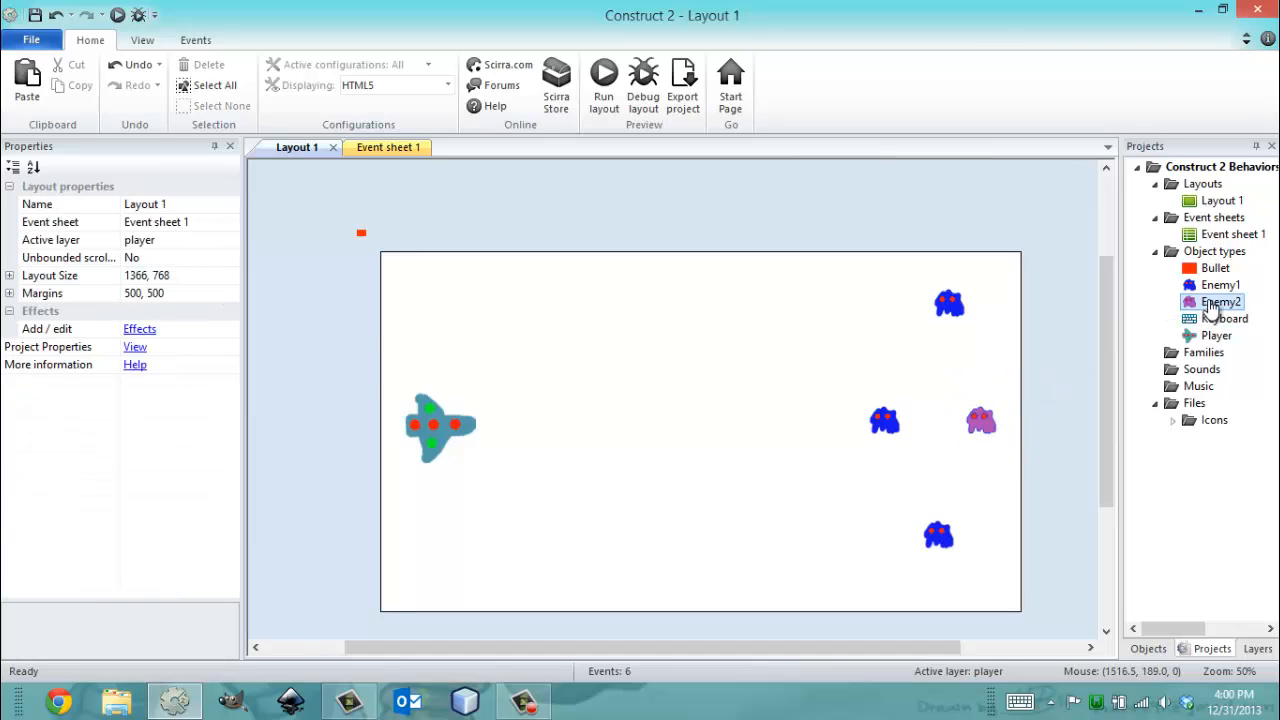
# Step: Set the new Enemy2 instance's Bullet Speed to -200
pyautogui.click(981, 420)
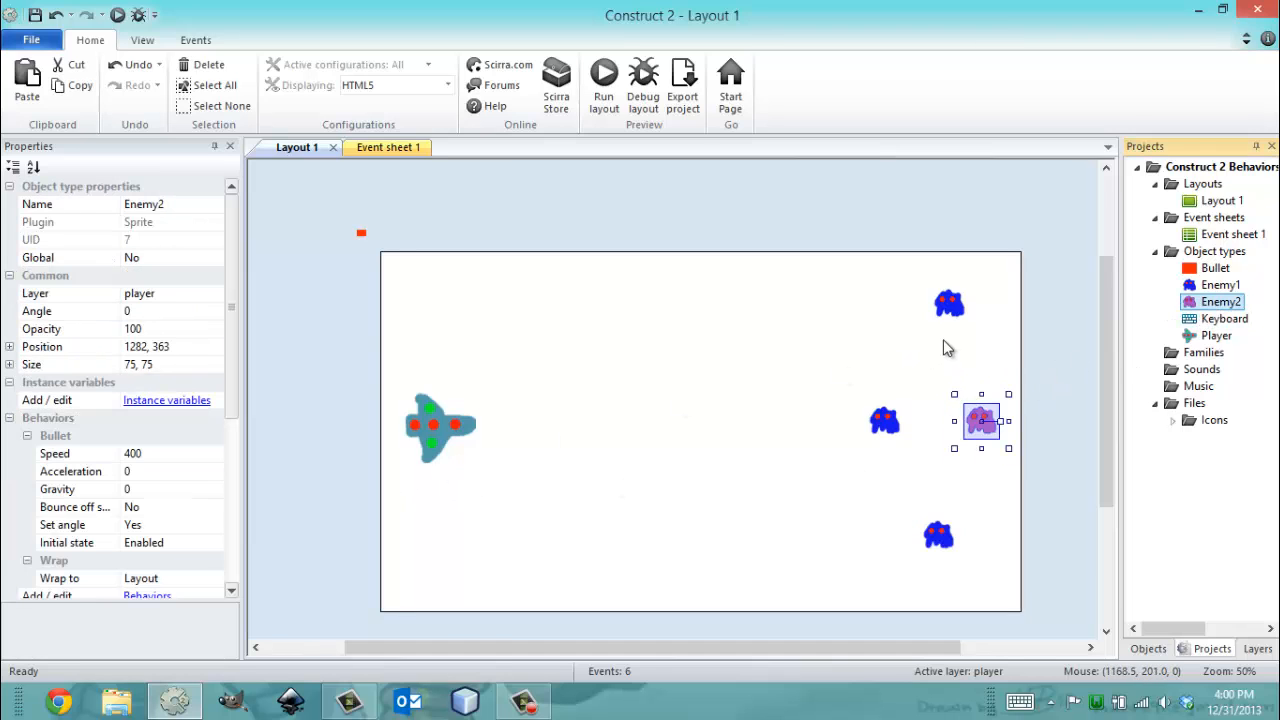
pyautogui.click(170, 453)
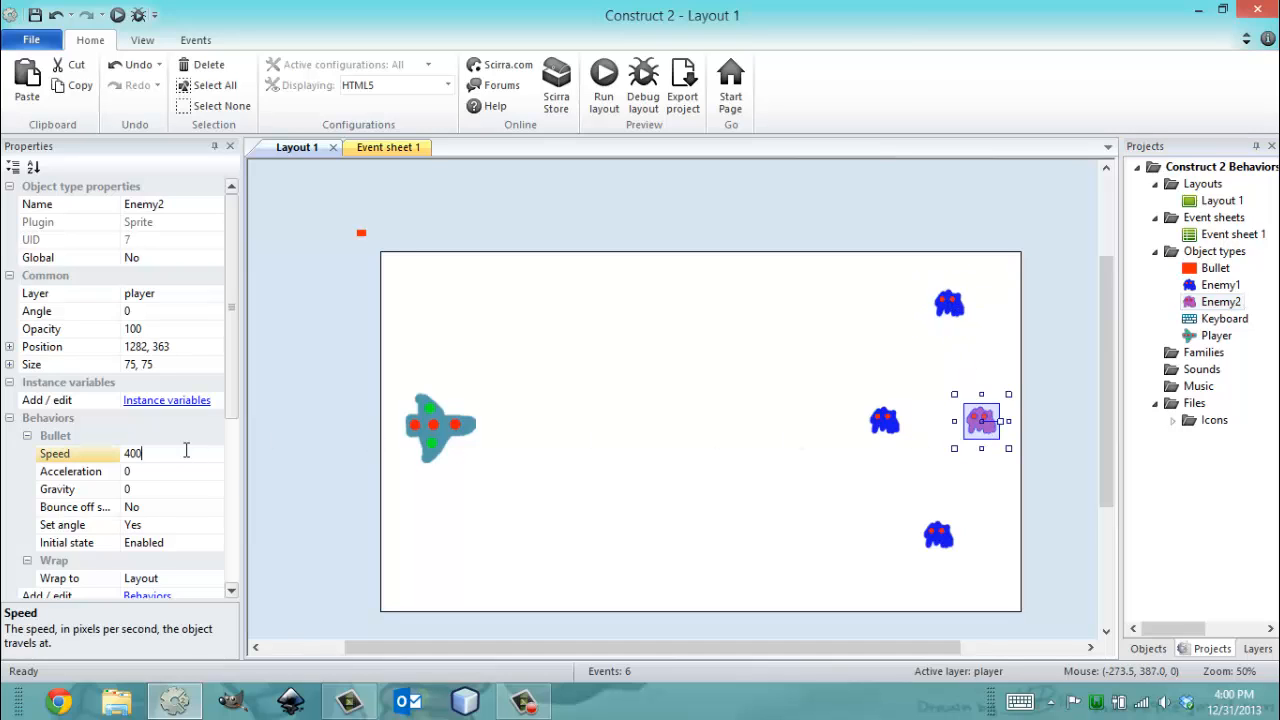
pyautogui.write('-2')
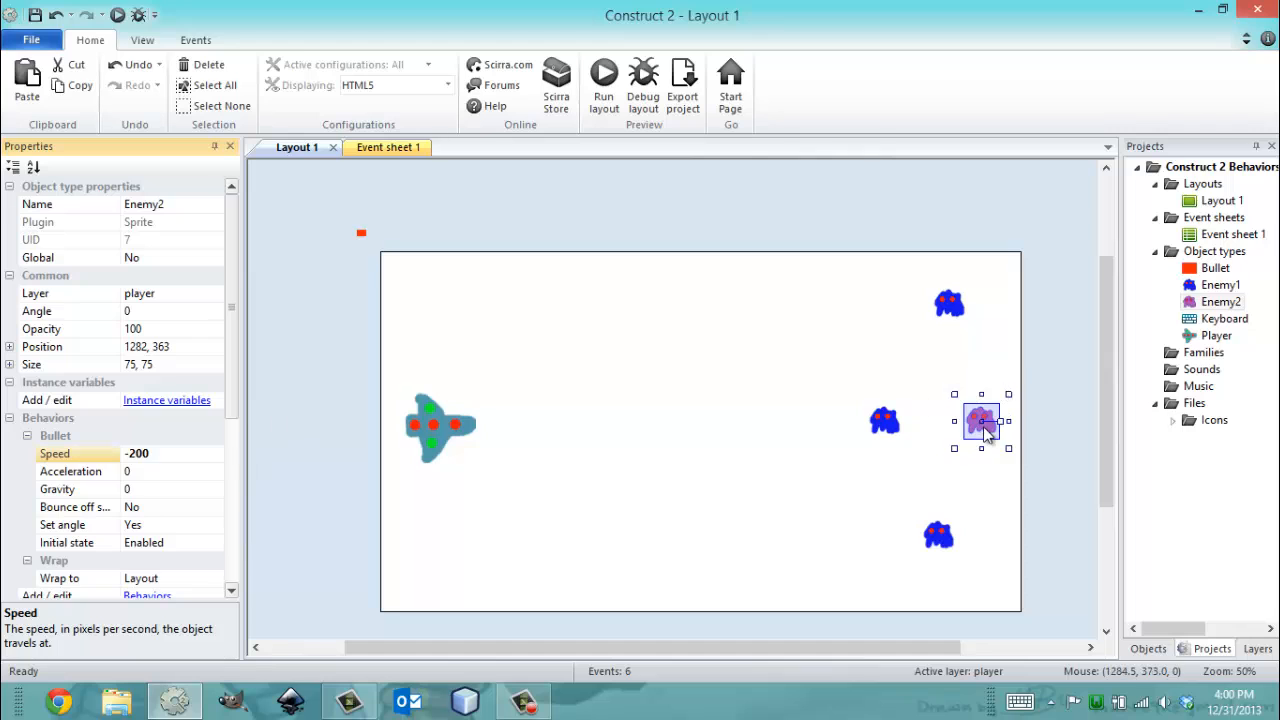
# Step: Add a Sine behavior to Enemy2 through its Behaviors dialog
pyautogui.rightClick(1220, 302)
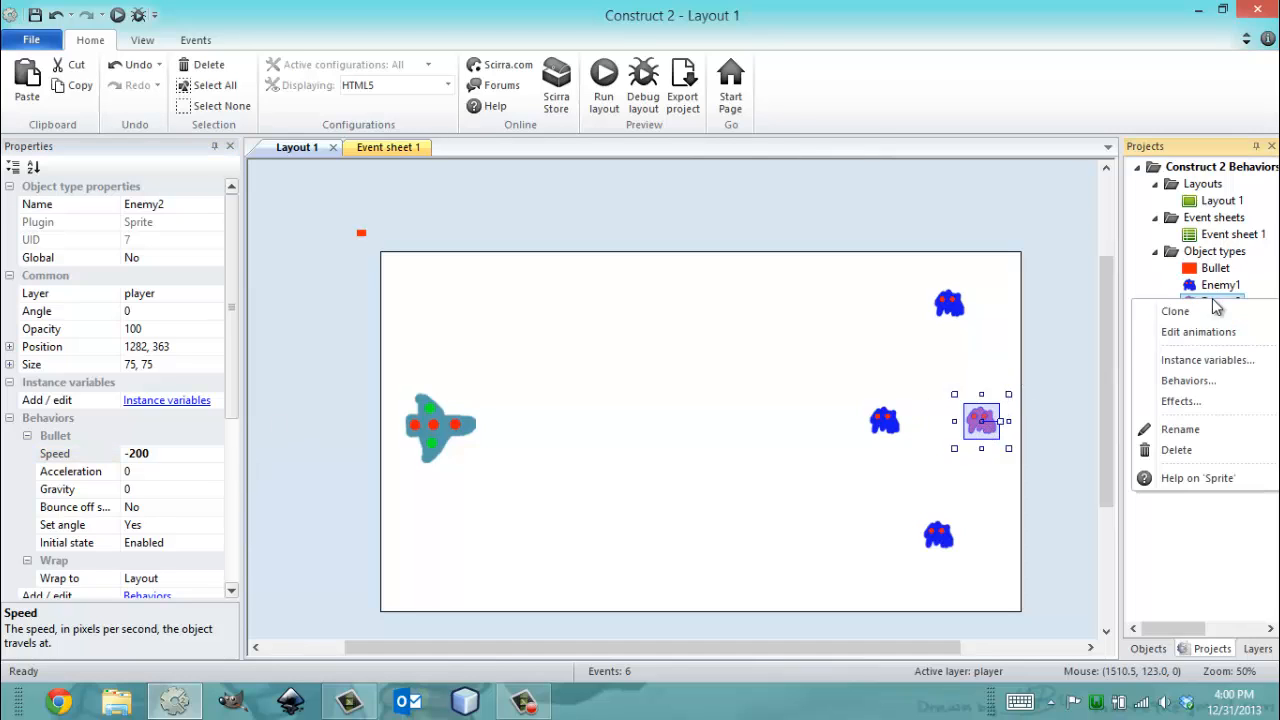
pyautogui.click(1188, 380)
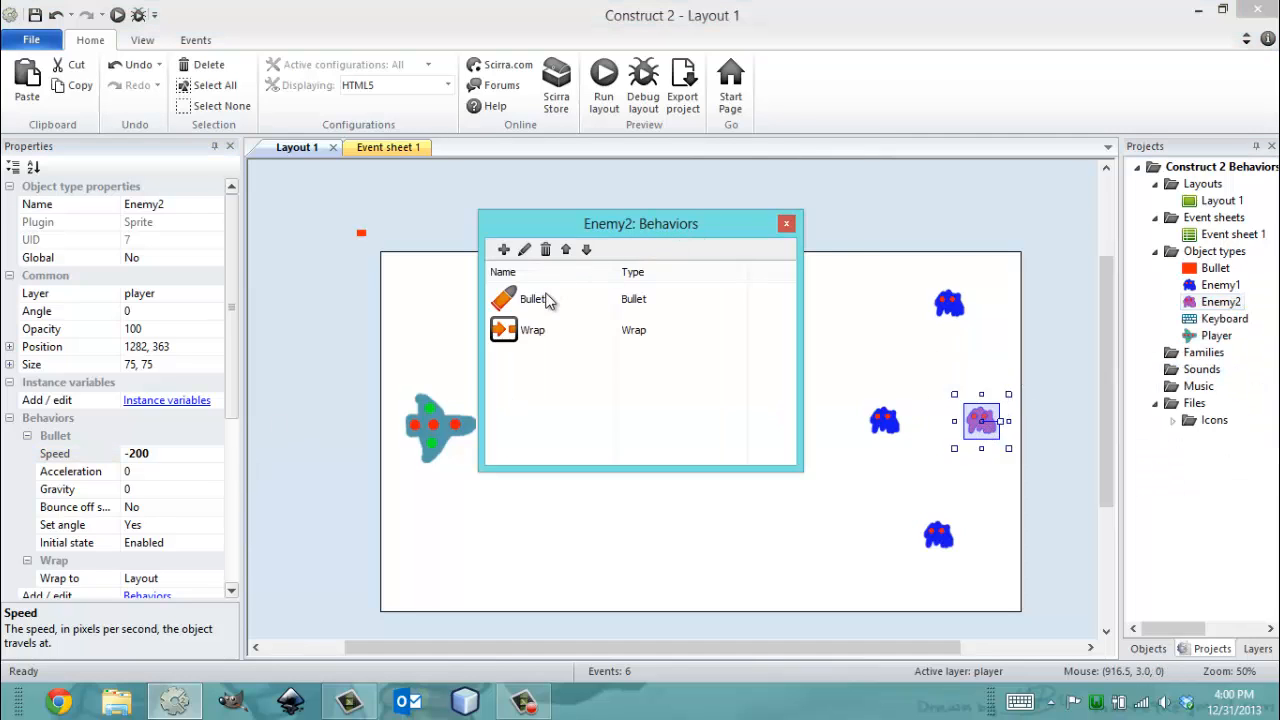
pyautogui.click(504, 249)
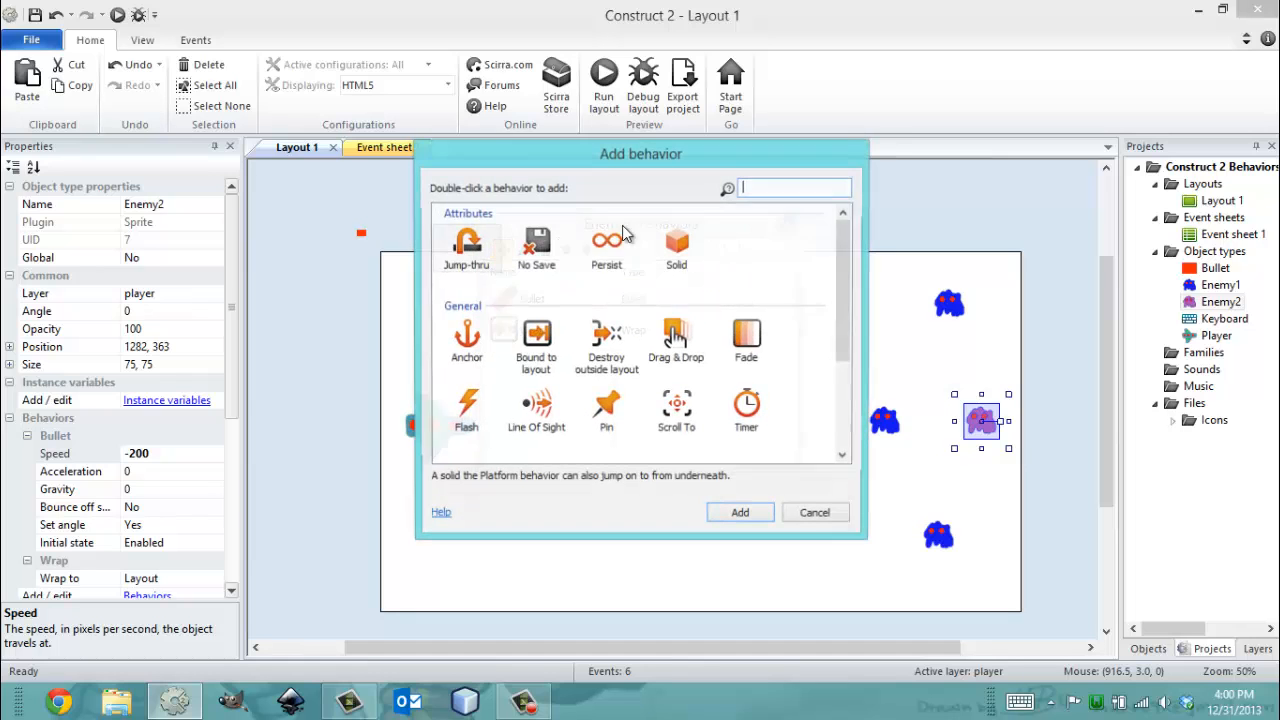
pyautogui.scroll(-3)
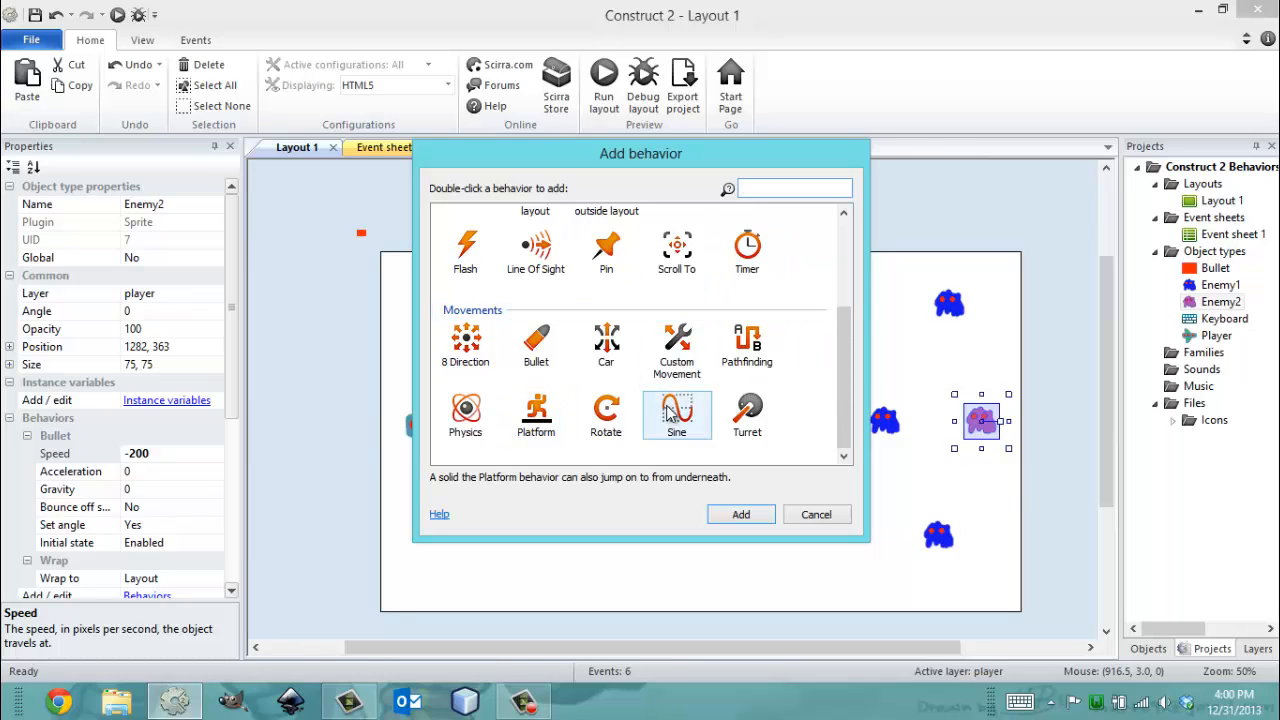
pyautogui.doubleClick(676, 415)
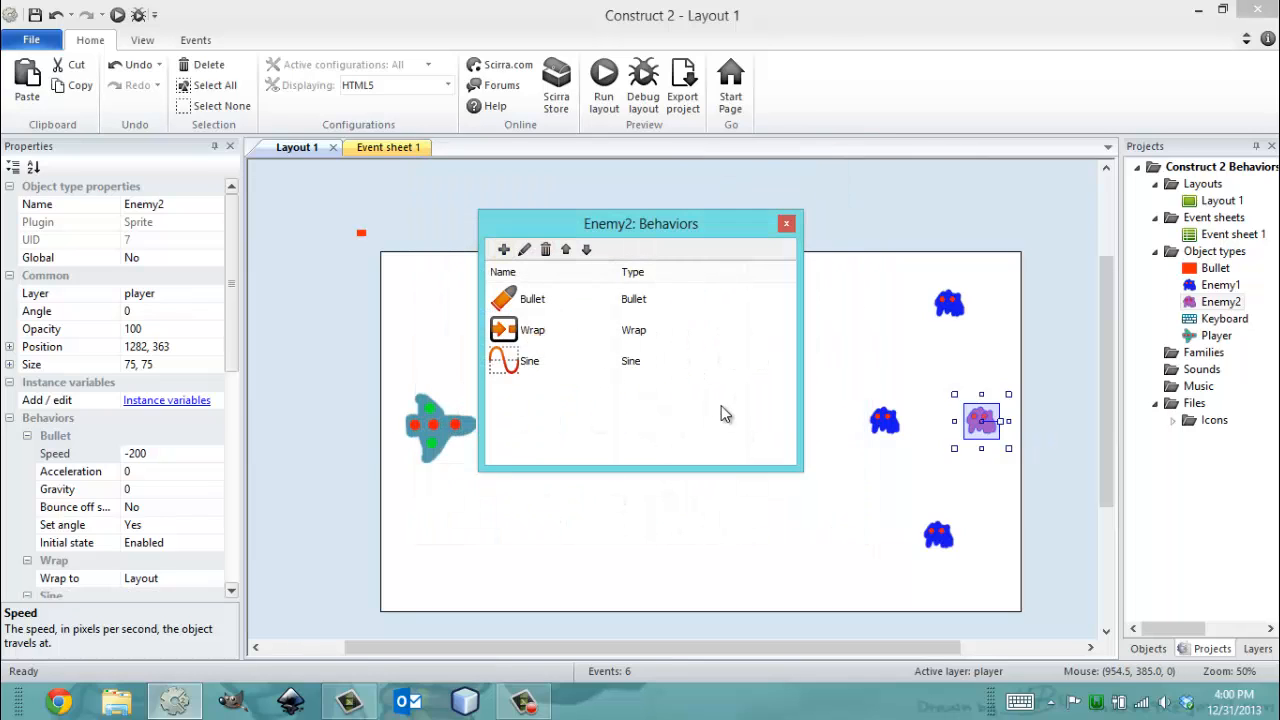
pyautogui.click(786, 223)
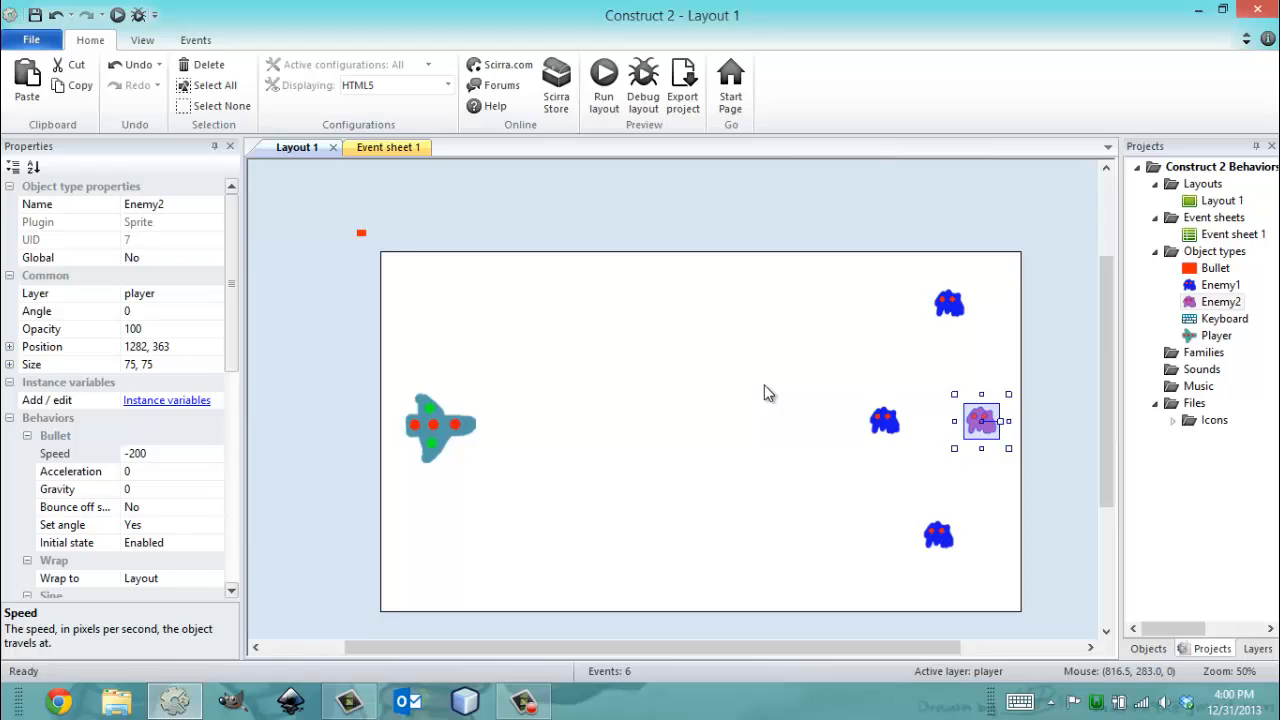
pyautogui.scroll(-3)
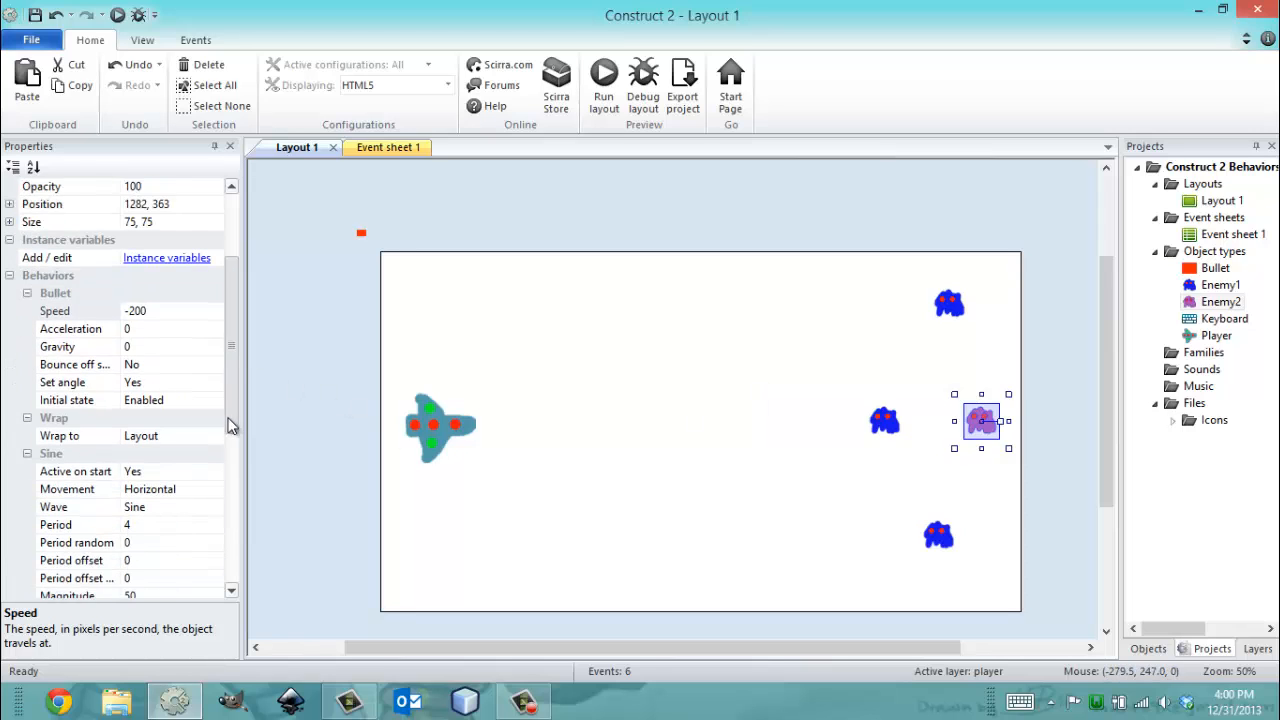
pyautogui.scroll(-3)
pyautogui.write('200')
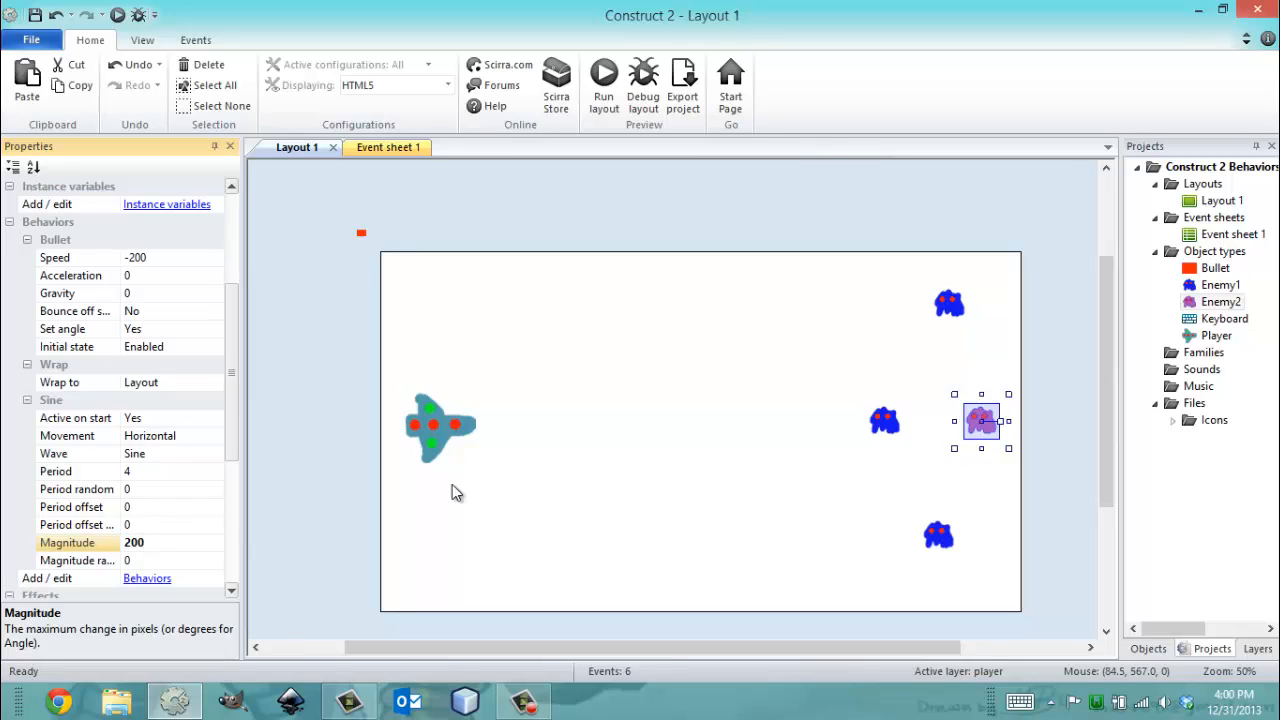
pyautogui.click(170, 542)
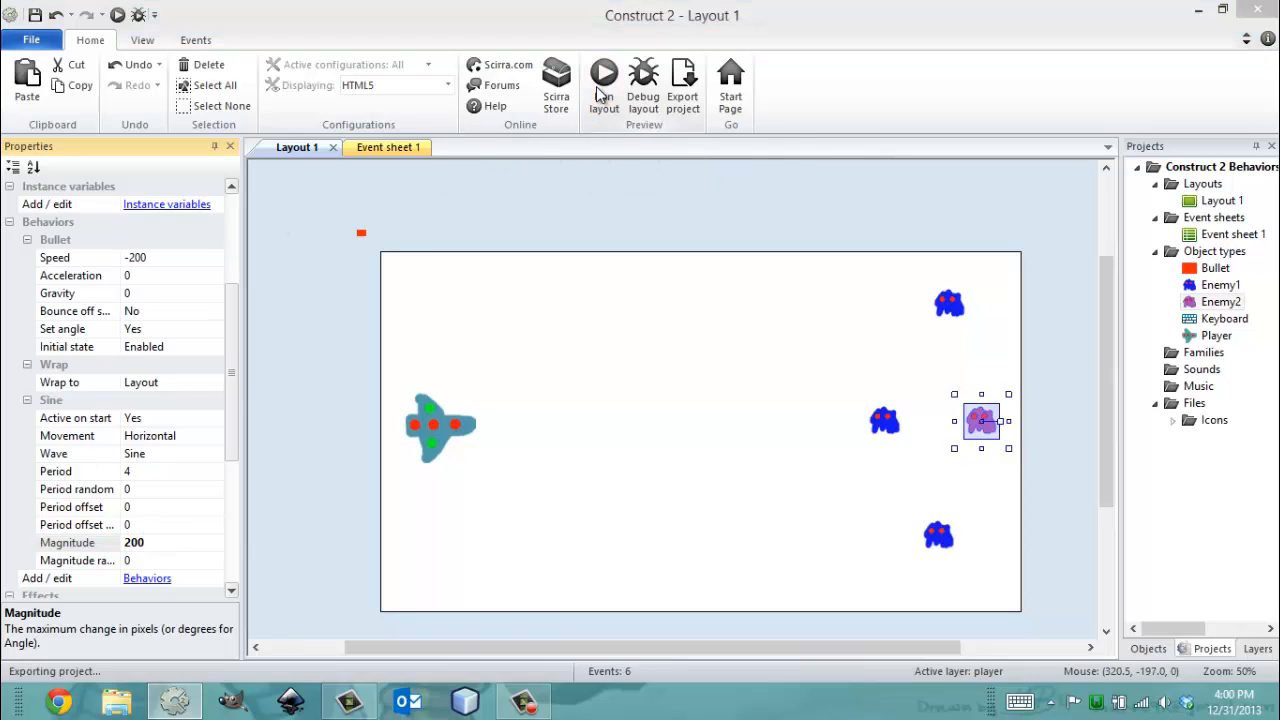
pyautogui.click(604, 78)
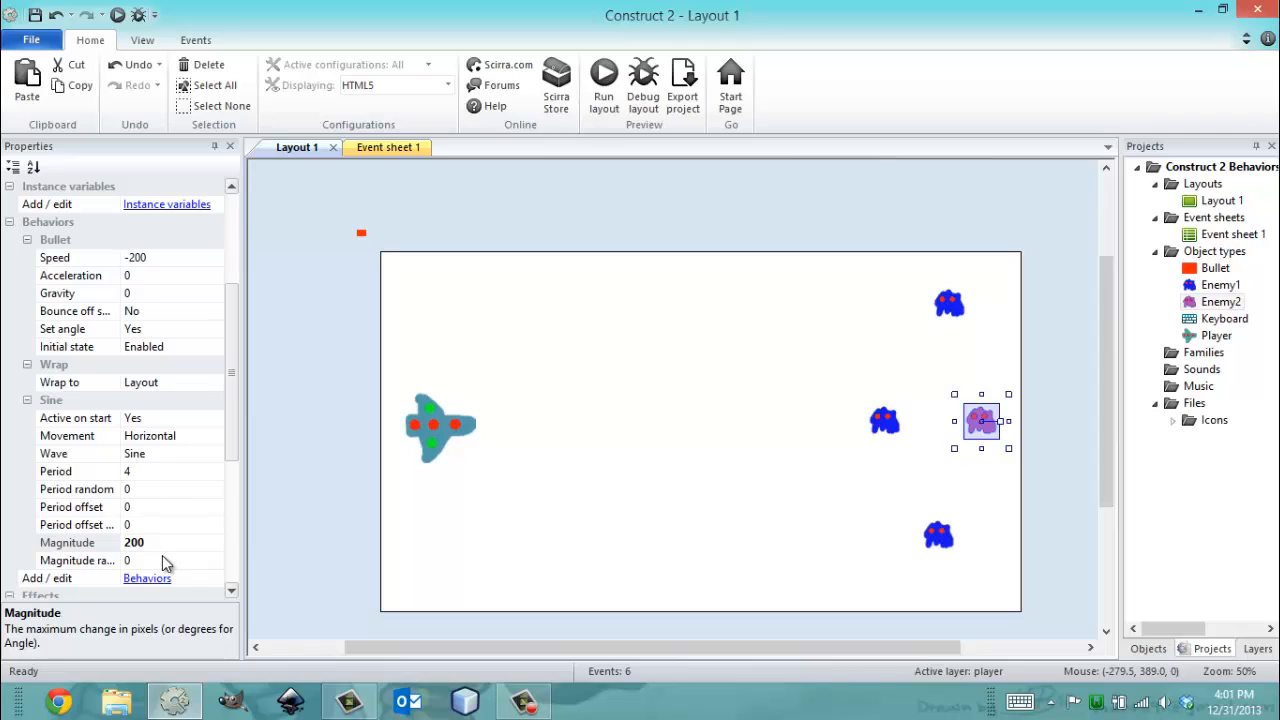
# Step: Set Enemy2's Sine Magnitude to 100 and Movement to Vertical
pyautogui.click(170, 542)
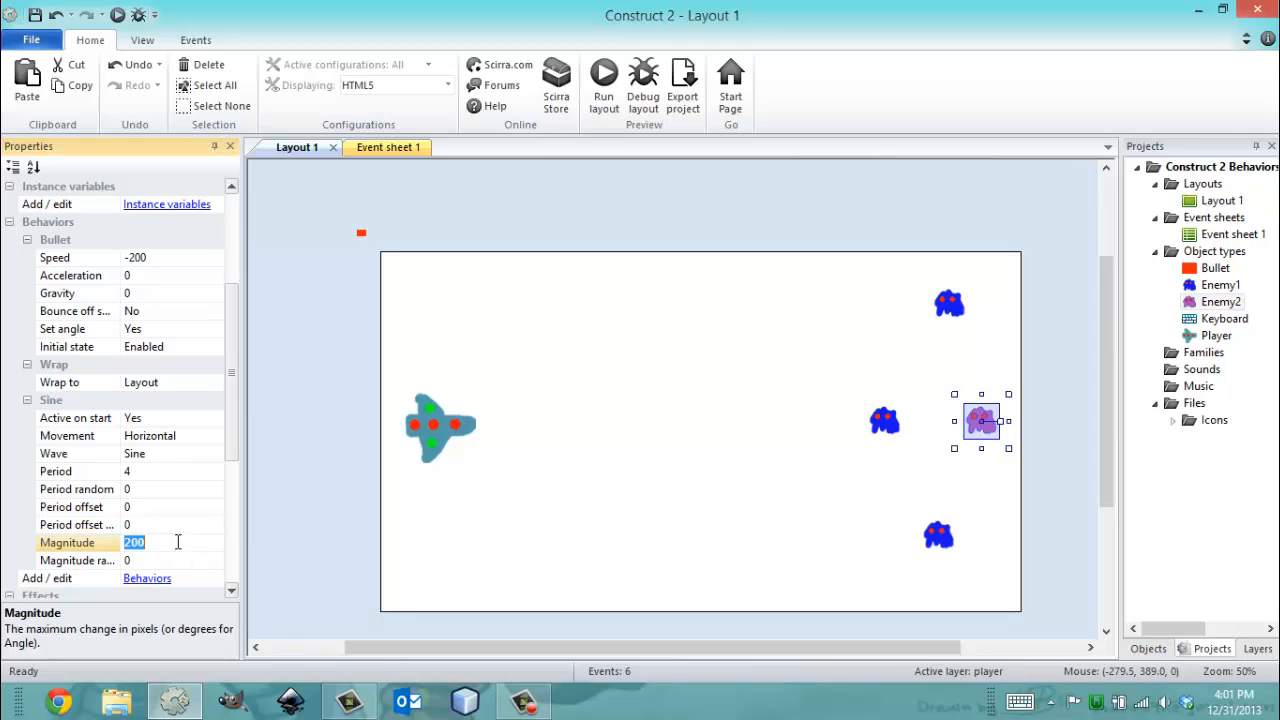
pyautogui.write('100')
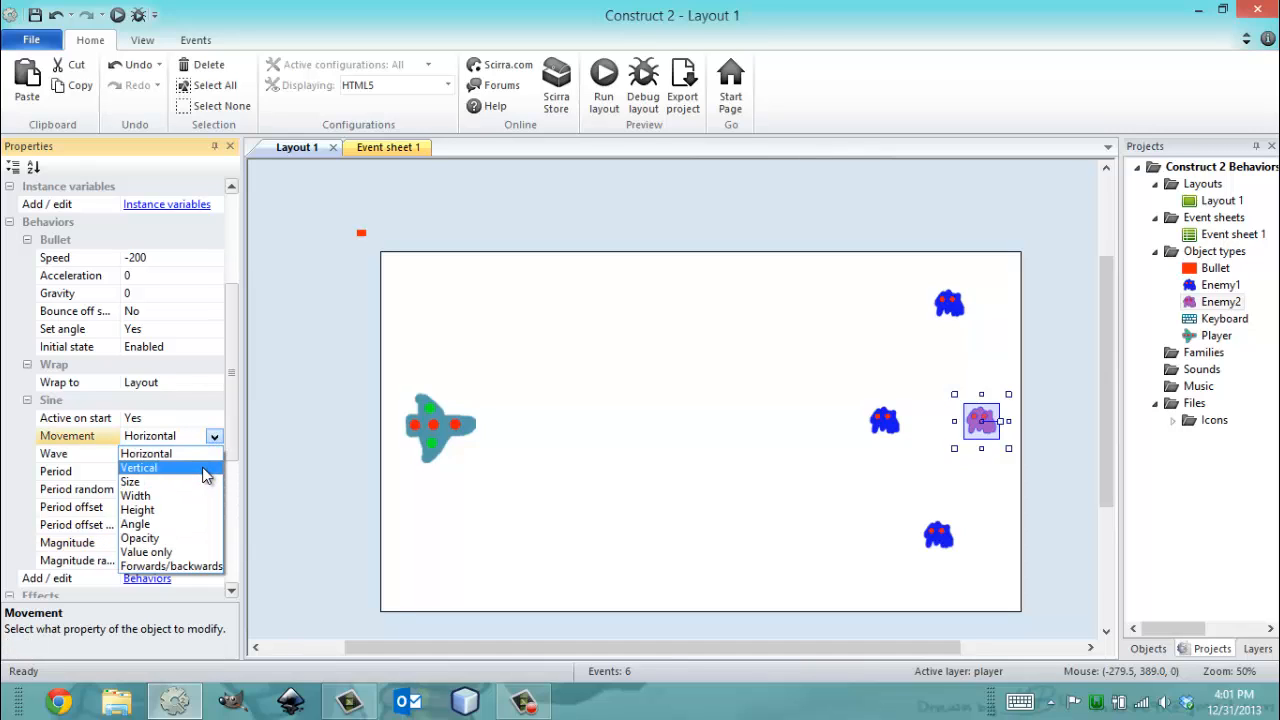
pyautogui.click(139, 467)
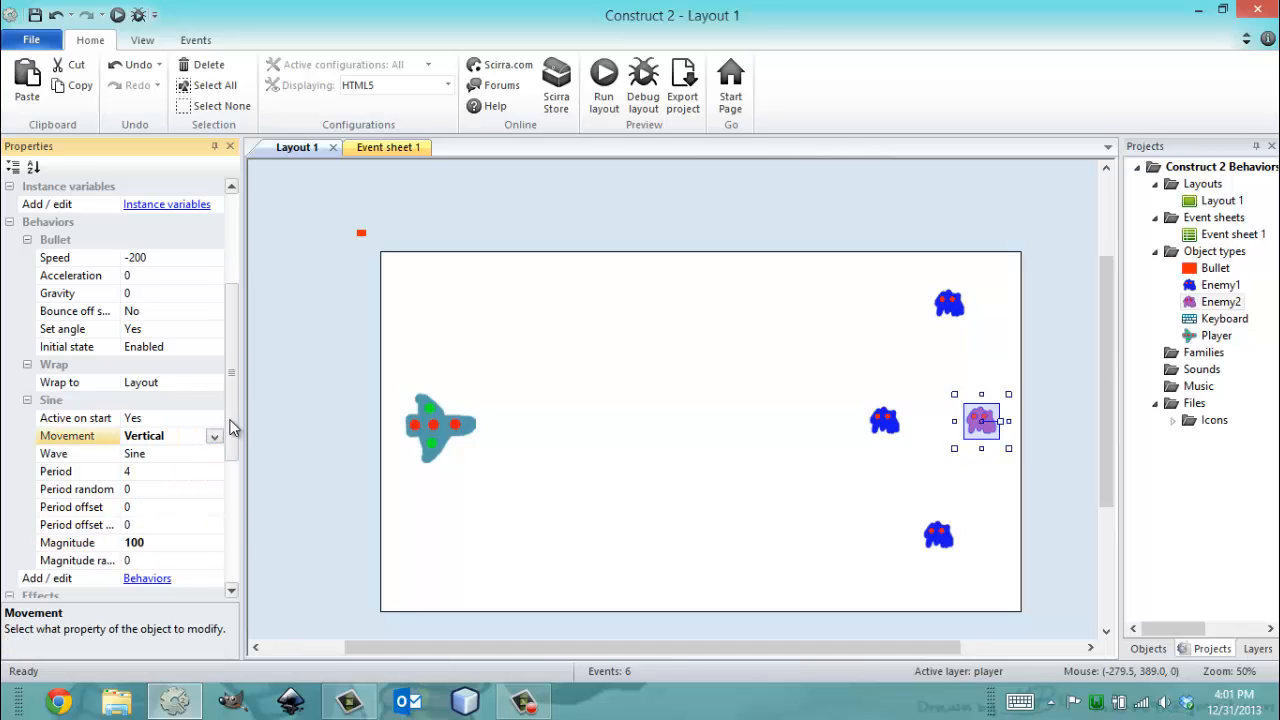
# Step: Set the Bullet's Set angle to No and preview the layout
pyautogui.click(214, 329)
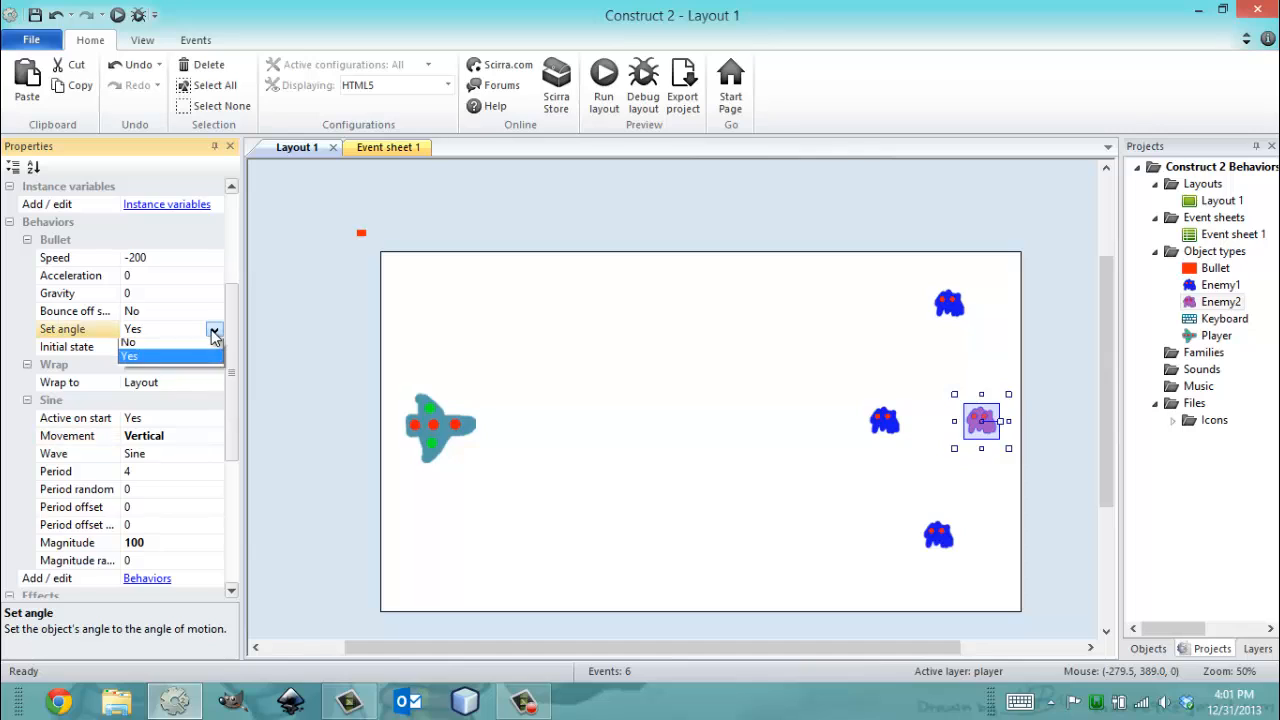
pyautogui.click(130, 342)
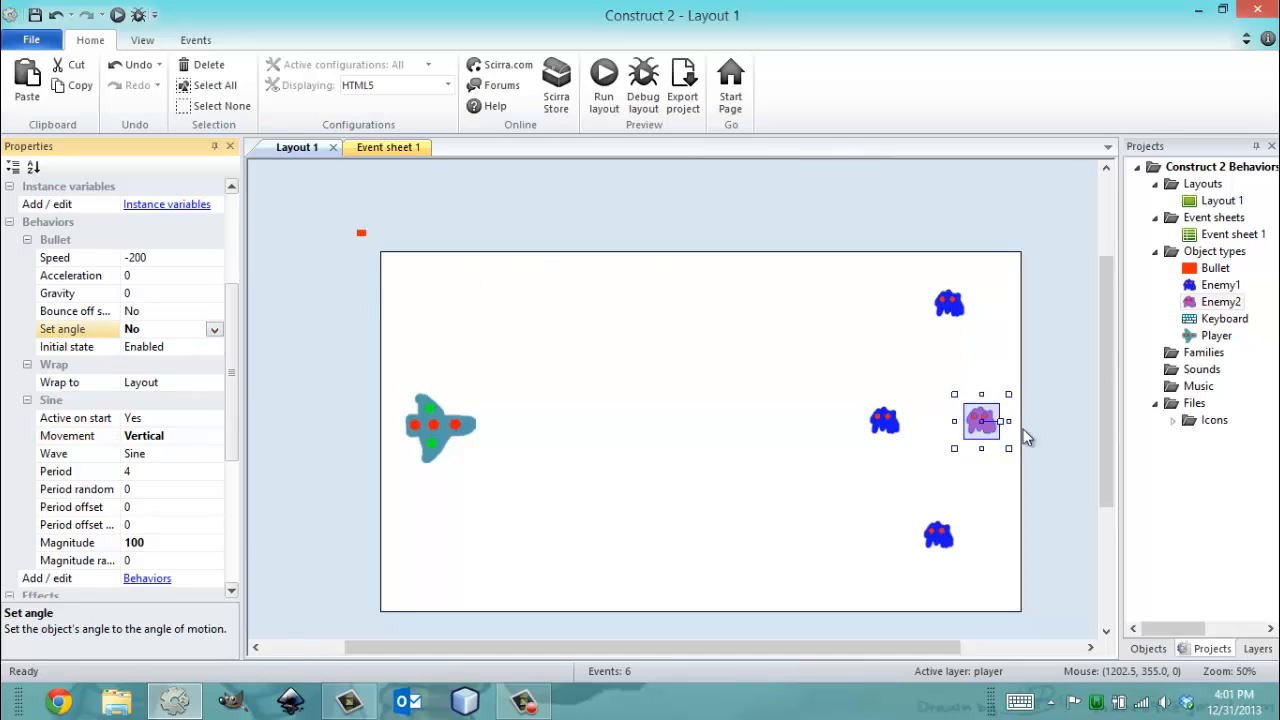
pyautogui.click(603, 78)
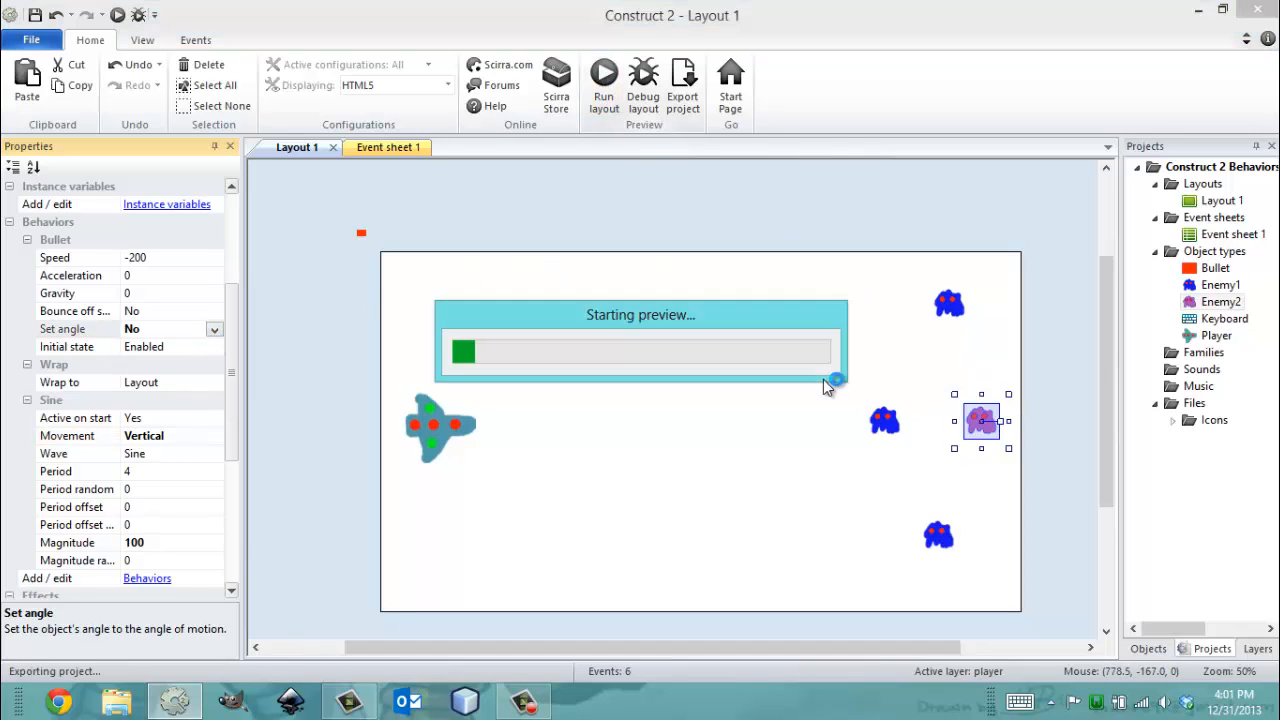
# Step: Close the preview and switch to Event sheet 1
pyautogui.click(604, 85)
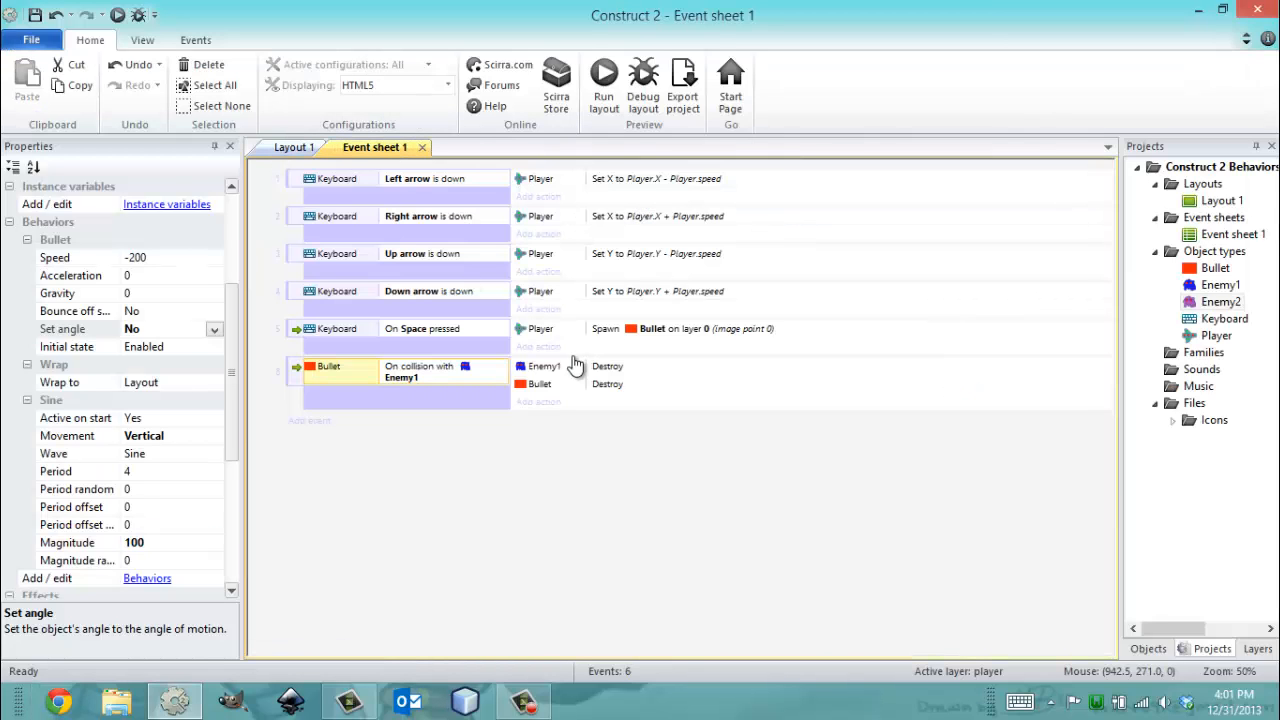
# Step: Add a seventh event where a bullet colliding with Enemy2 destroys Enemy2, then return to Layout 1
pyautogui.click(420, 385)
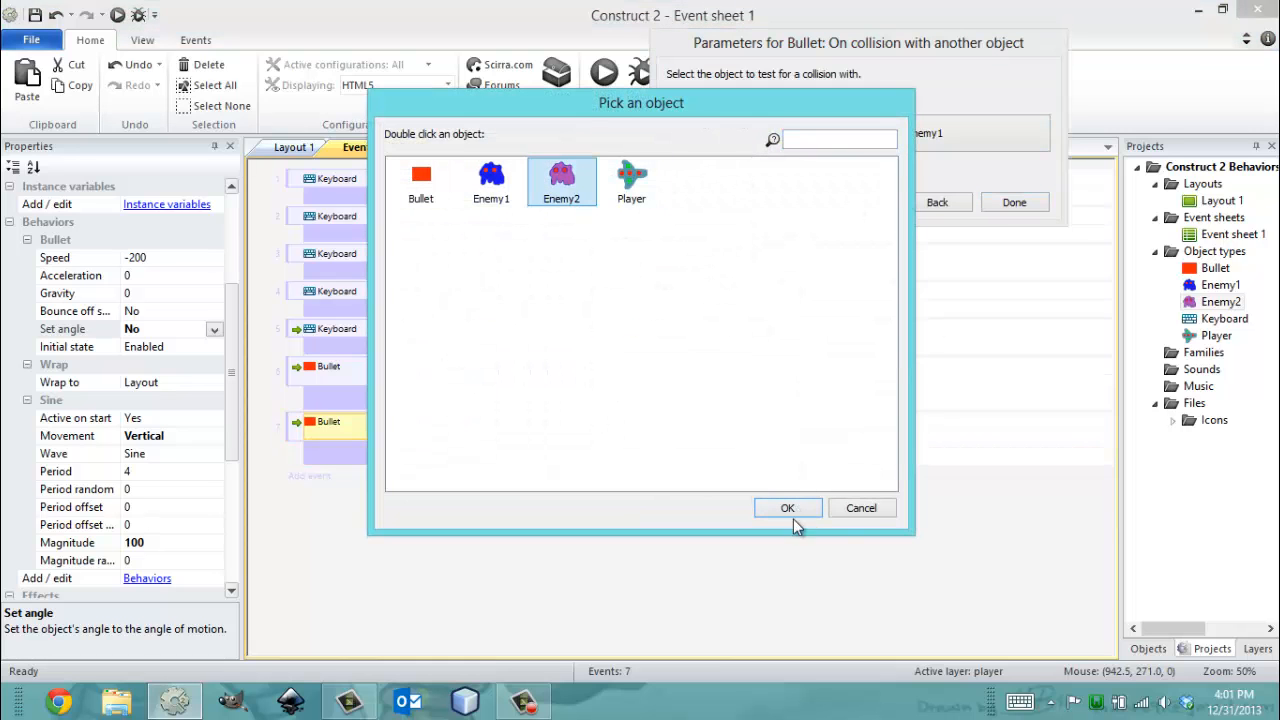
pyautogui.click(787, 507)
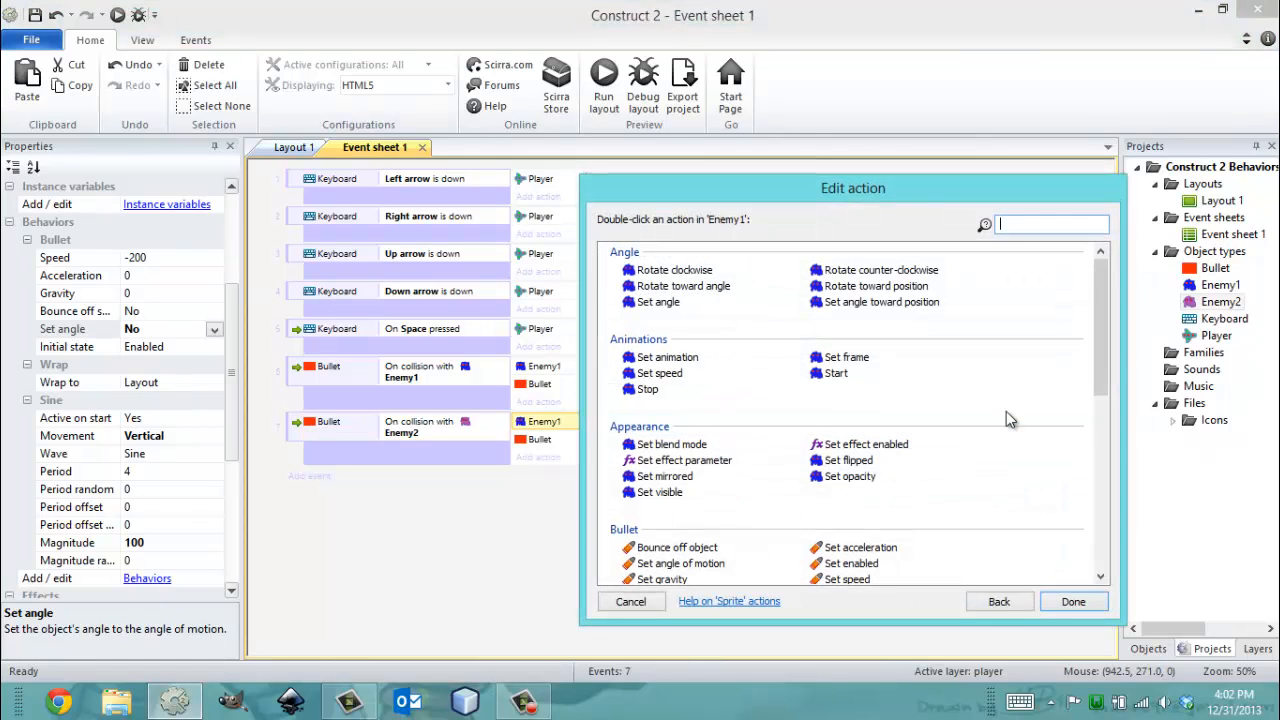
pyautogui.click(998, 601)
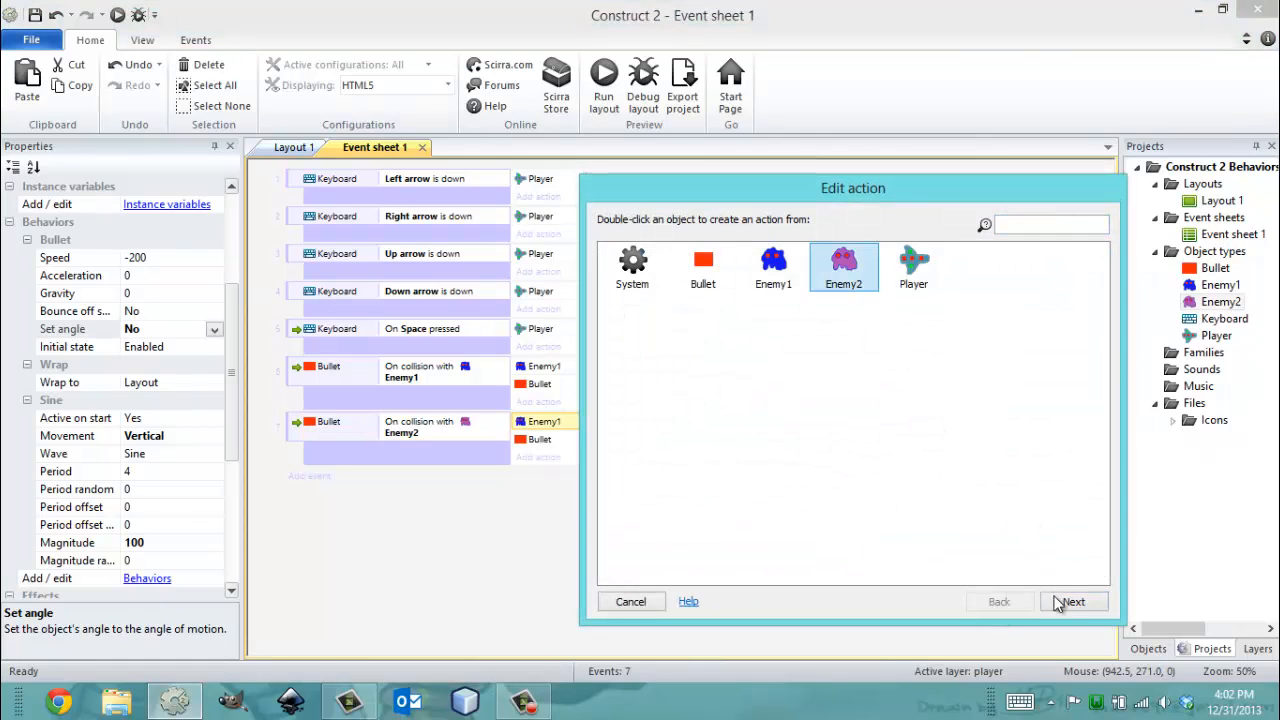
pyautogui.click(1072, 601)
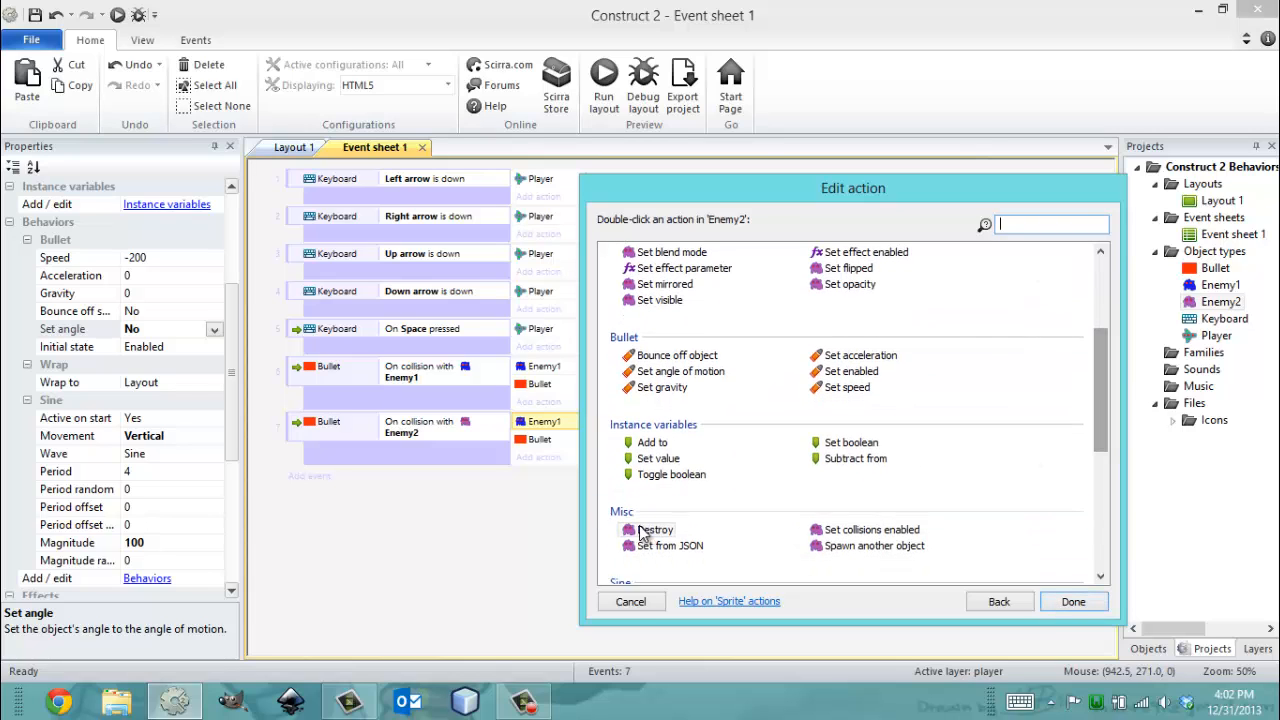
pyautogui.click(1072, 601)
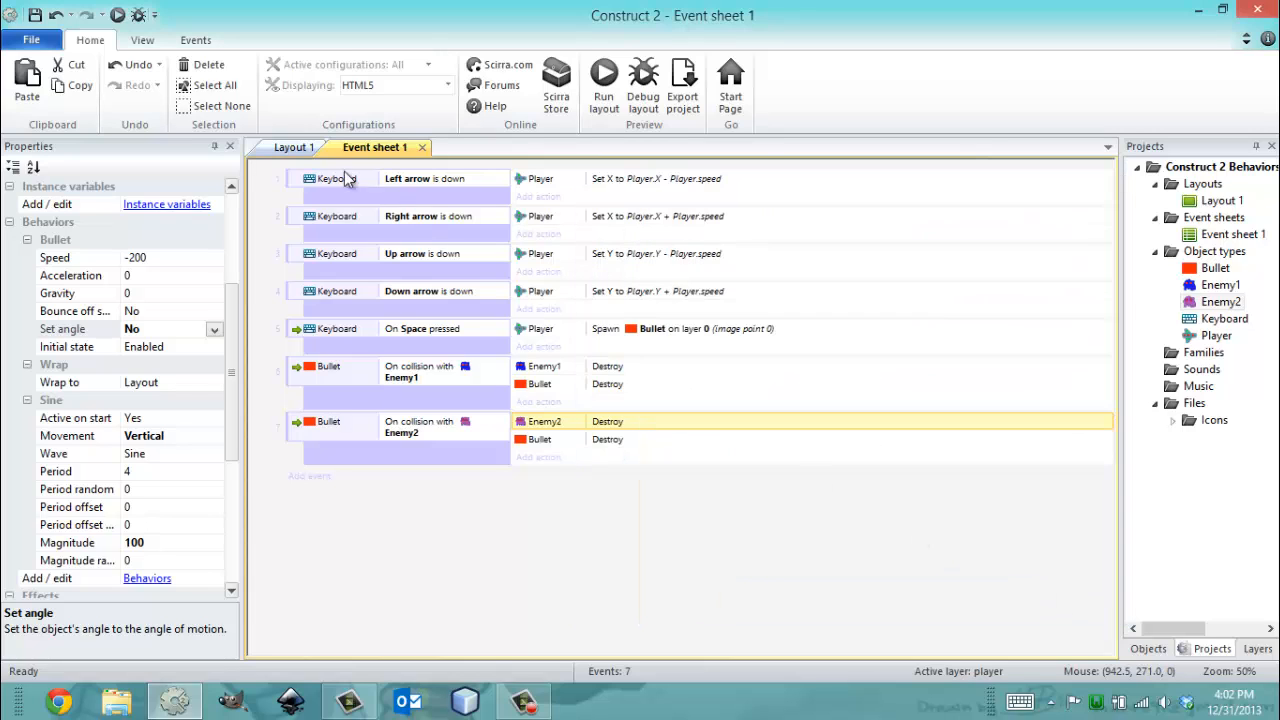
pyautogui.click(295, 147)
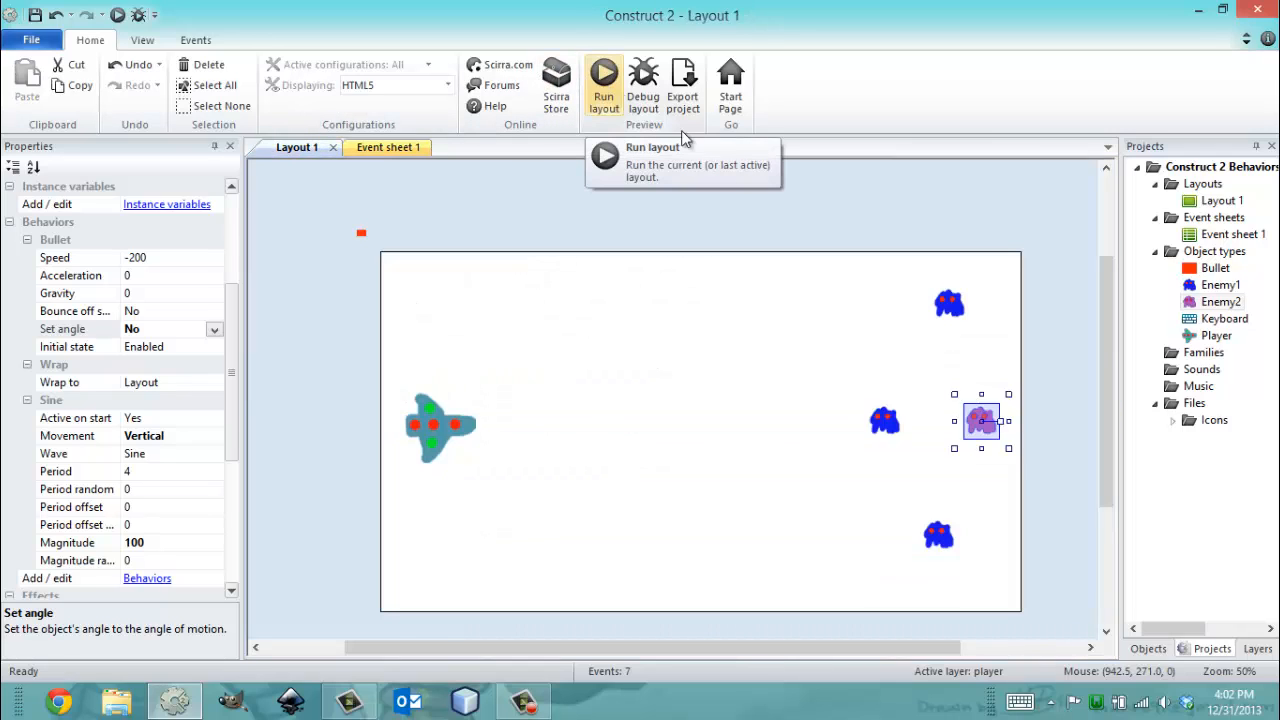
# Step: Raise Enemy2's Sine Magnitude from 100 to 150 and preview the layout
pyautogui.click(135, 542)
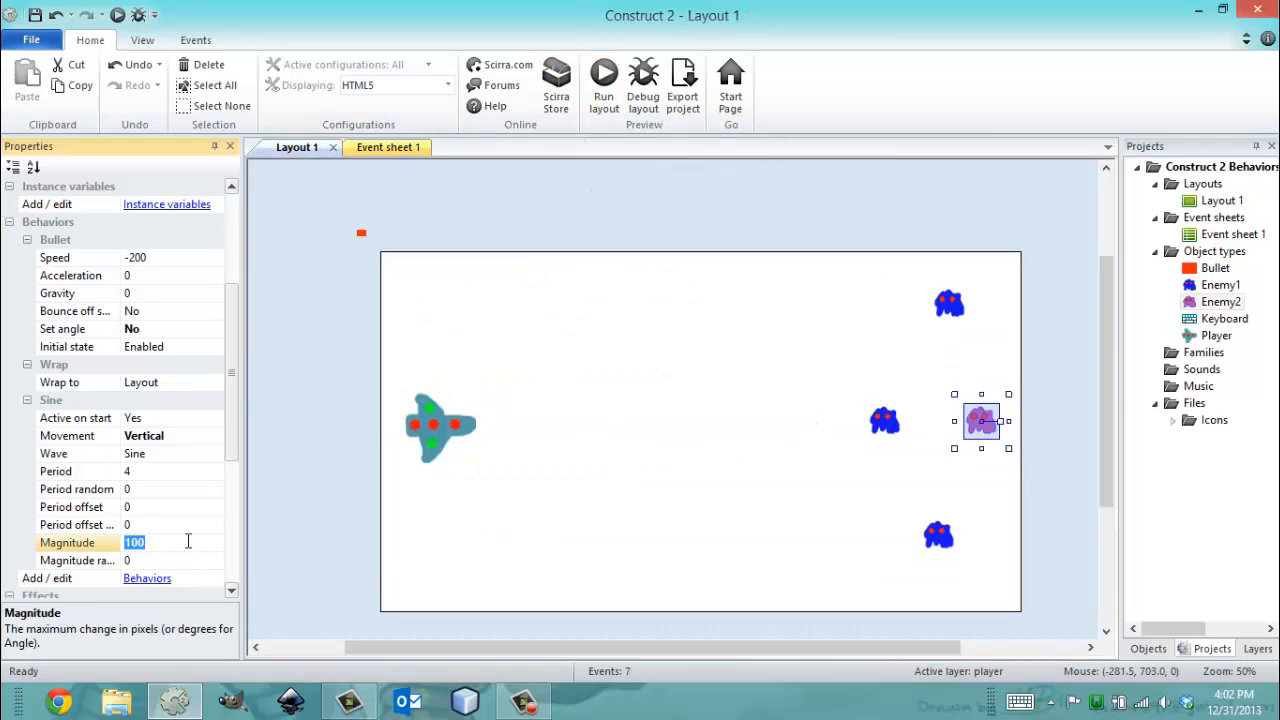
pyautogui.write('150')
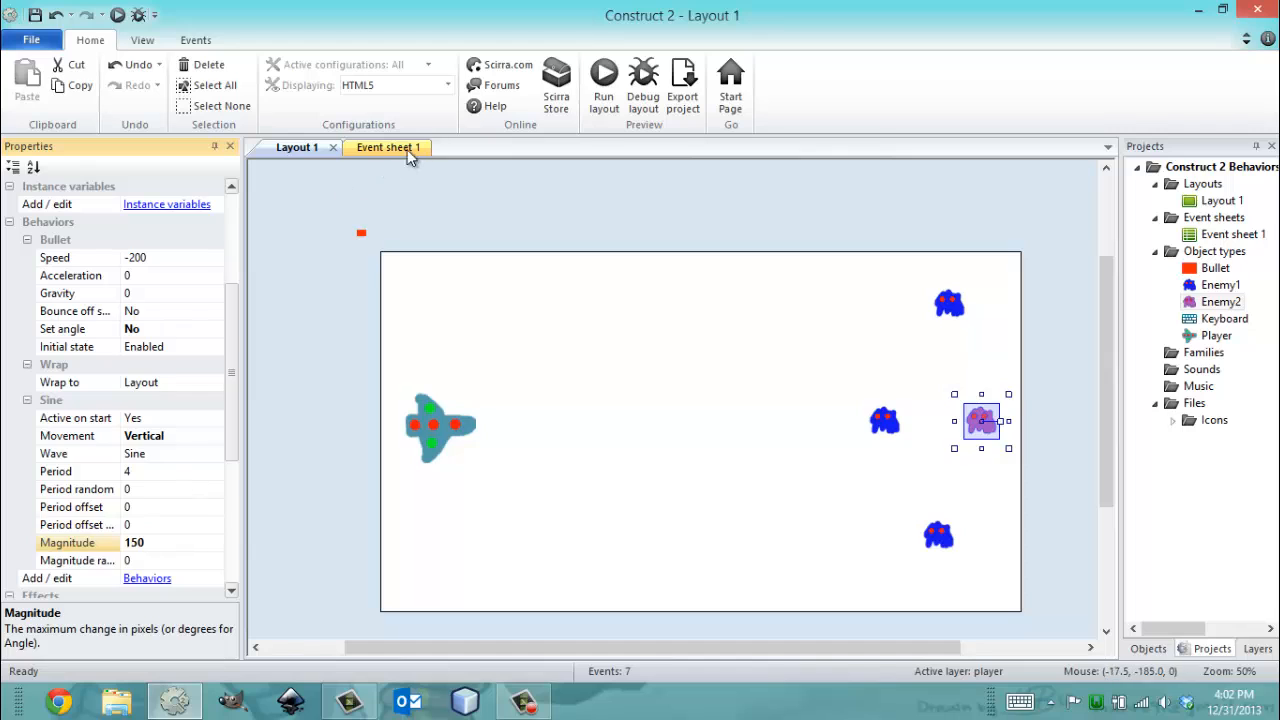
pyautogui.moveTo(547, 298)
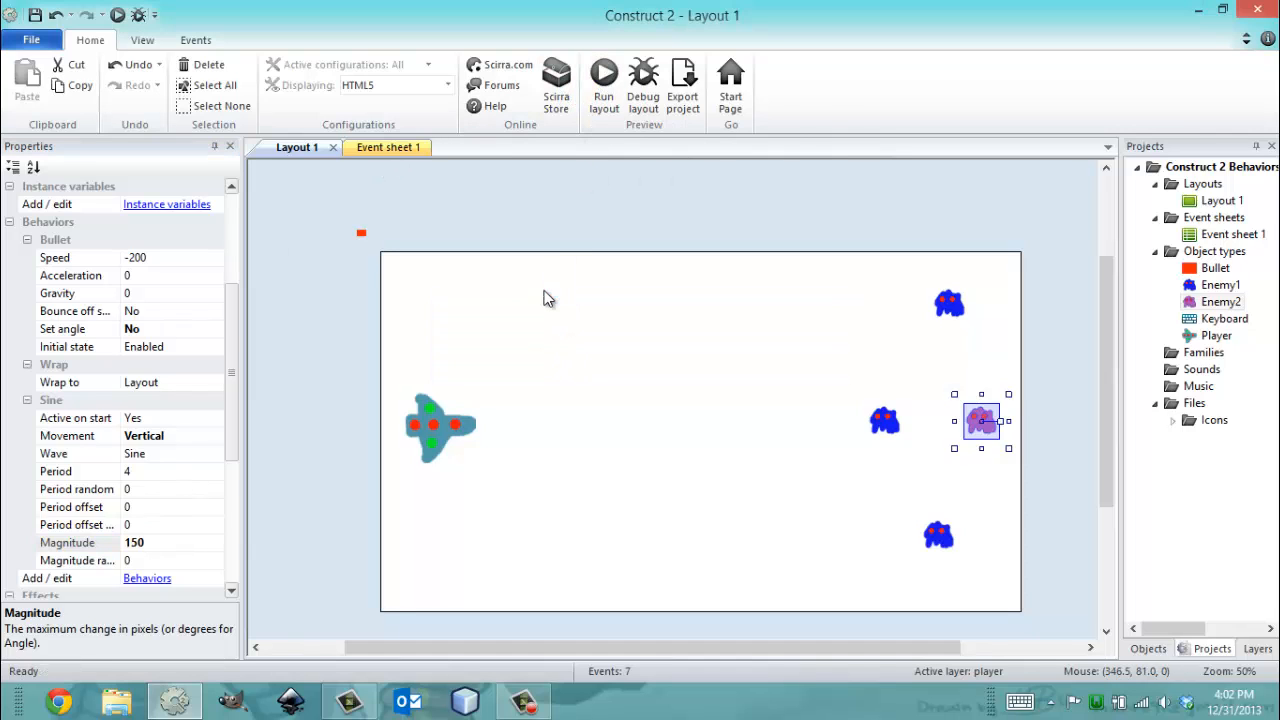
pyautogui.click(604, 80)
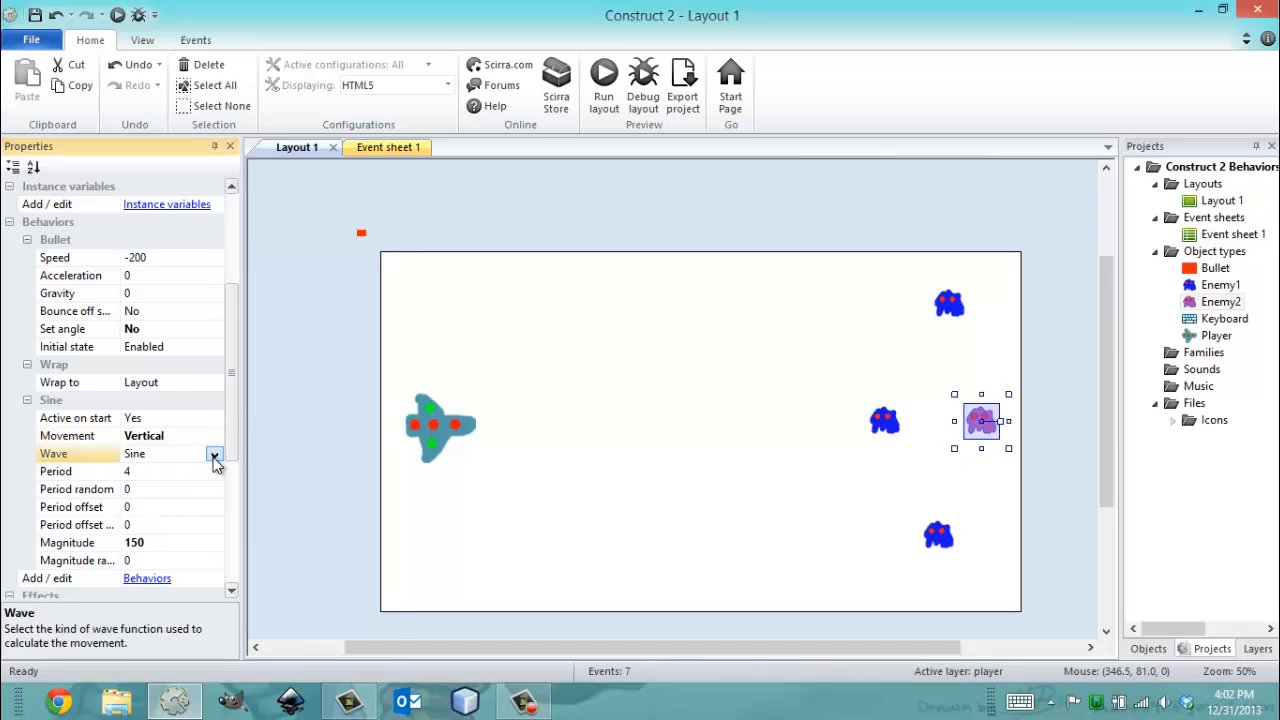
pyautogui.click(214, 453)
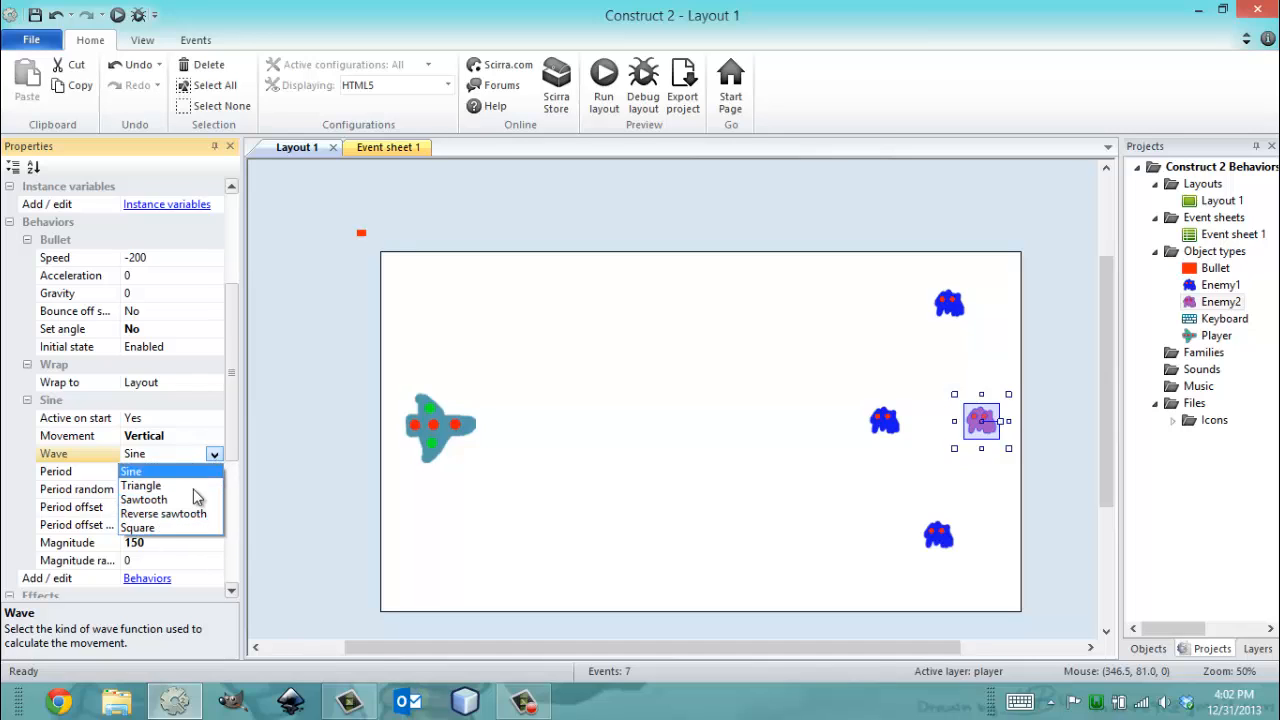
pyautogui.click(131, 471)
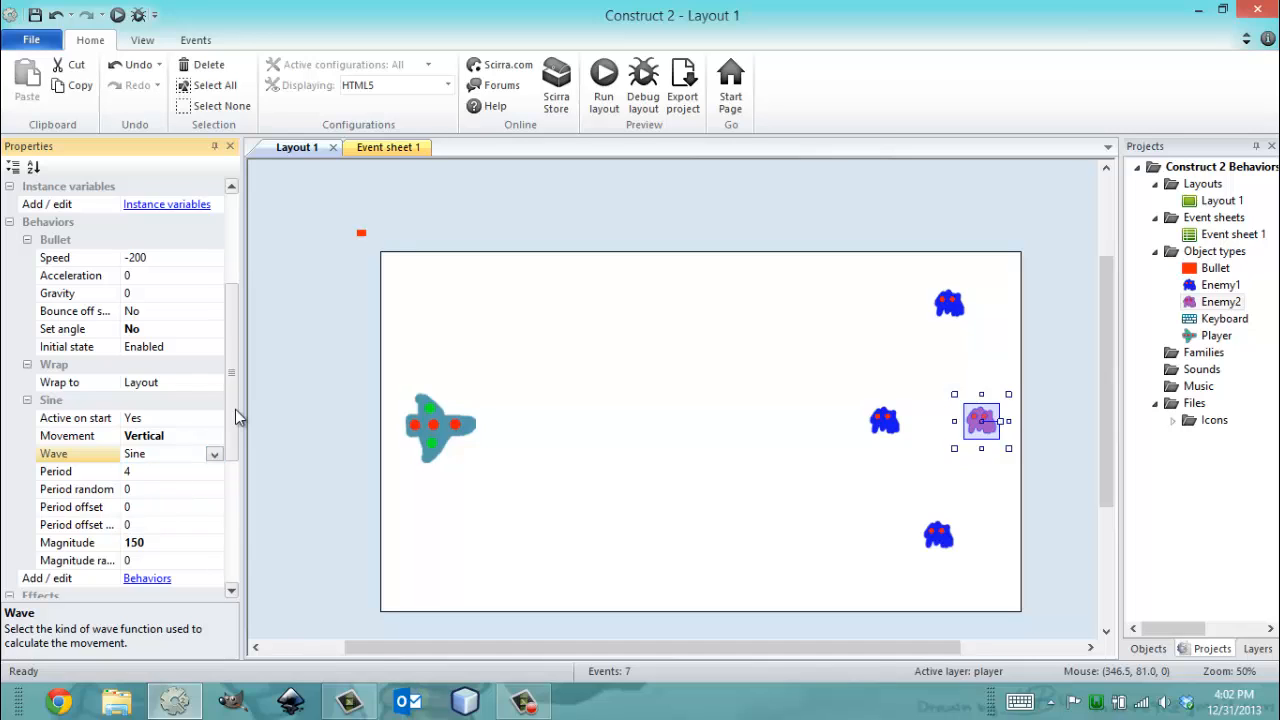